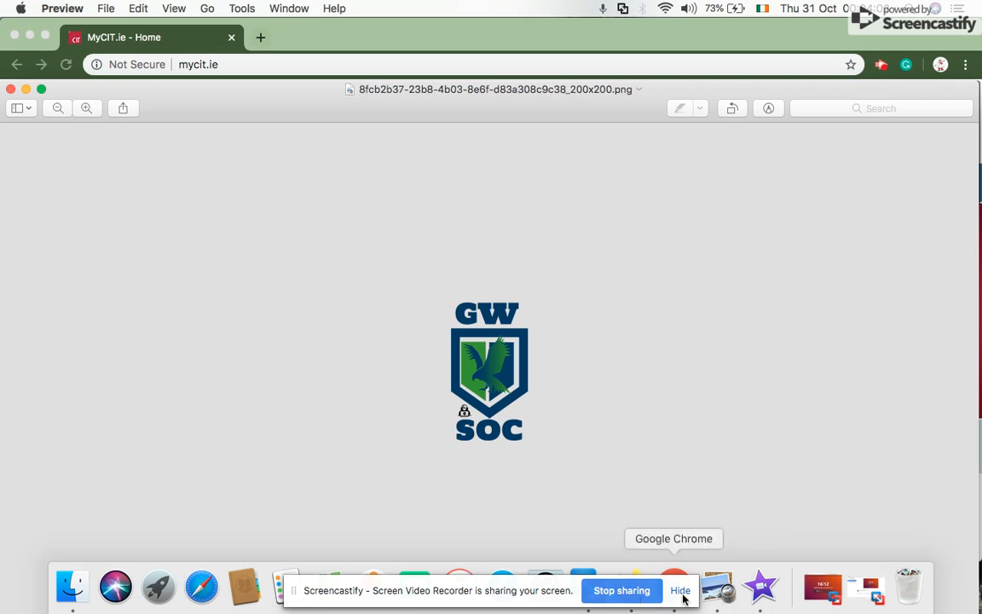
# Set aside the Preview window showing the GW SOC logo image
pyautogui.click(649, 586)
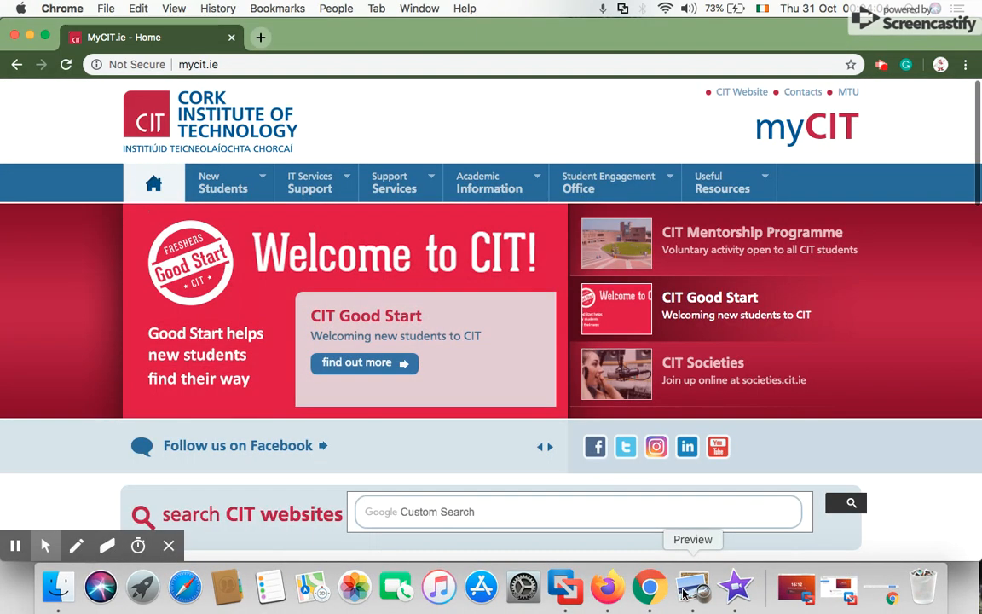
pyautogui.moveTo(608, 587)
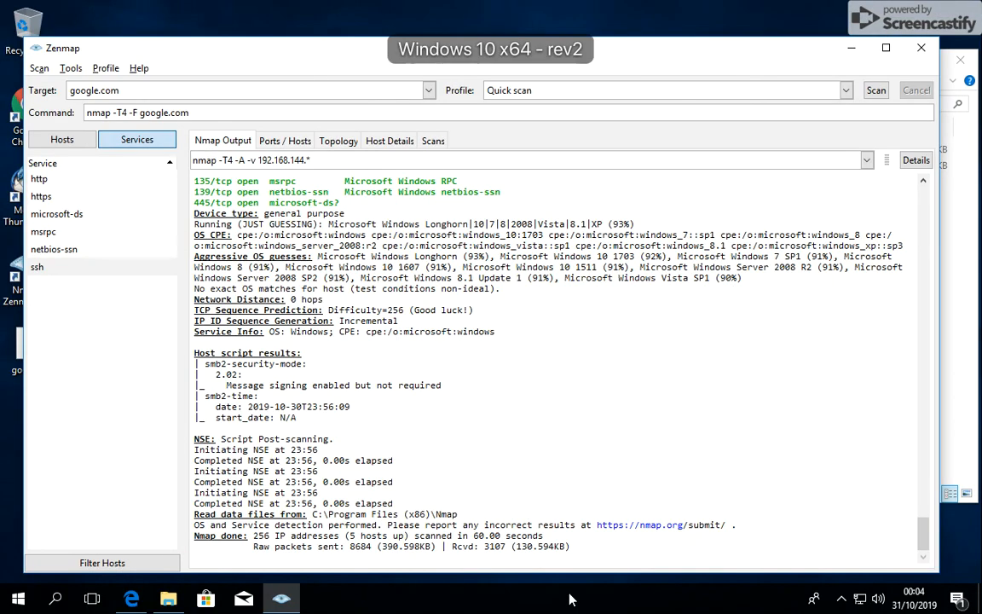
pyautogui.moveTo(616, 525)
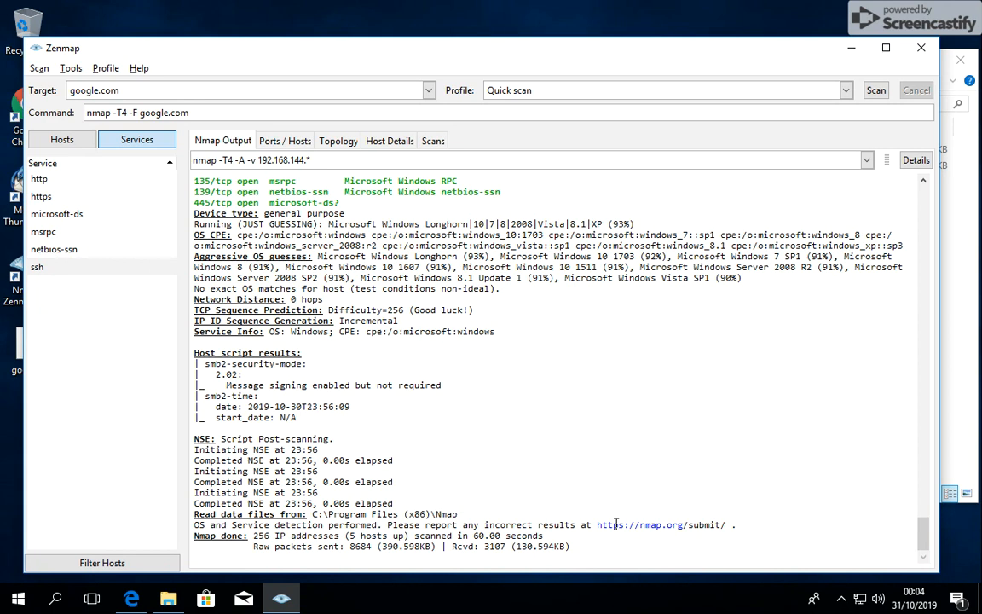
pyautogui.moveTo(931, 119)
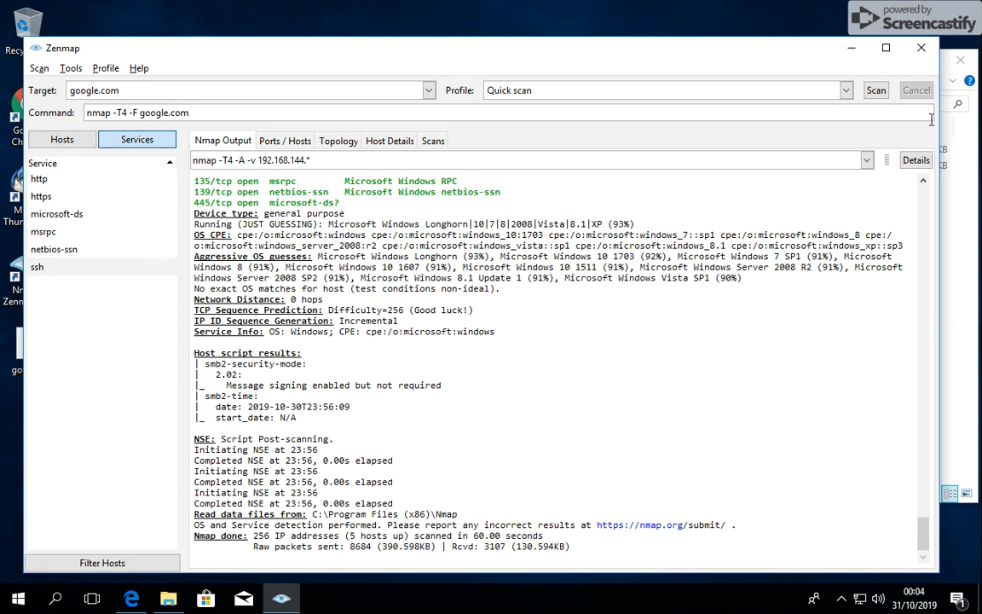
pyautogui.moveTo(875, 91)
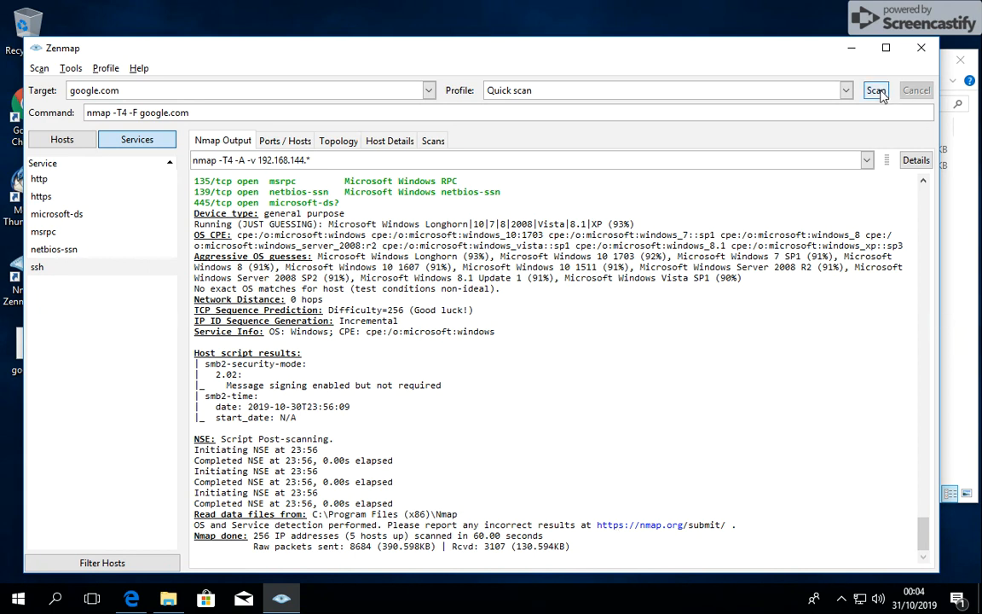
# Run a Quick scan of google.com, finding http on port 80 and https on 443 open
pyautogui.click(877, 89)
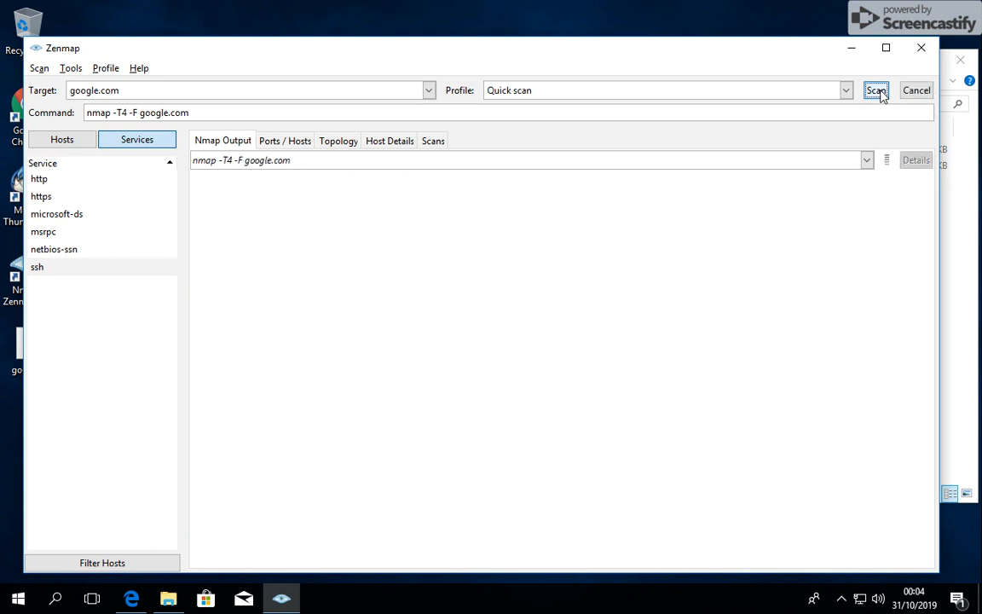
pyautogui.click(875, 90)
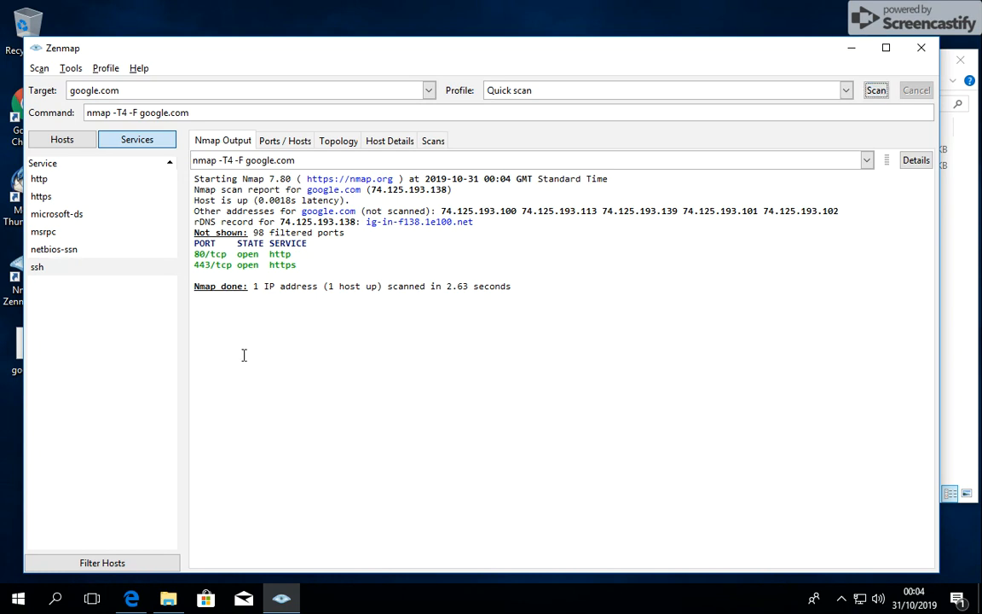
pyautogui.moveTo(476, 236)
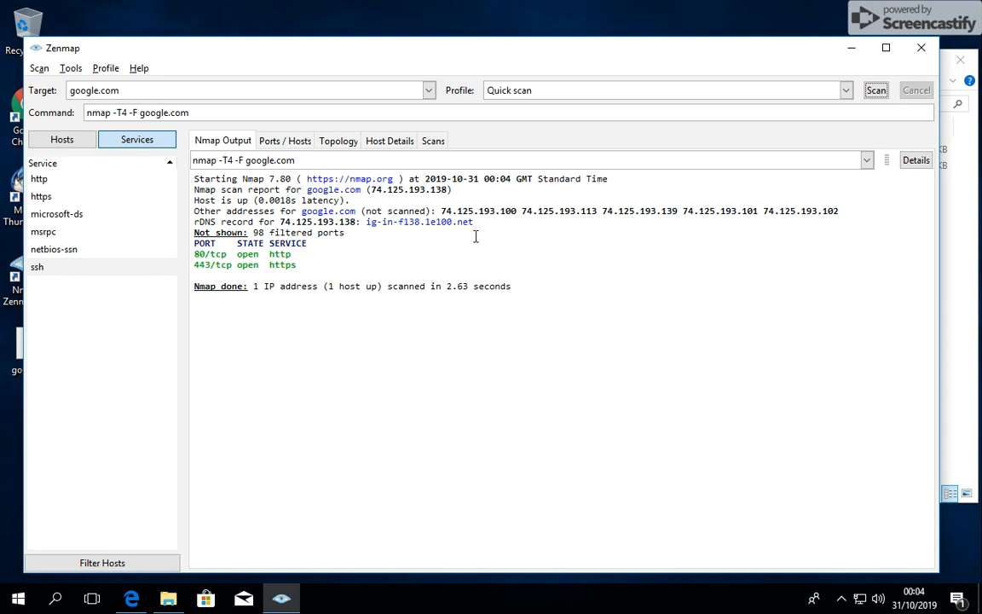
pyautogui.moveTo(313, 206)
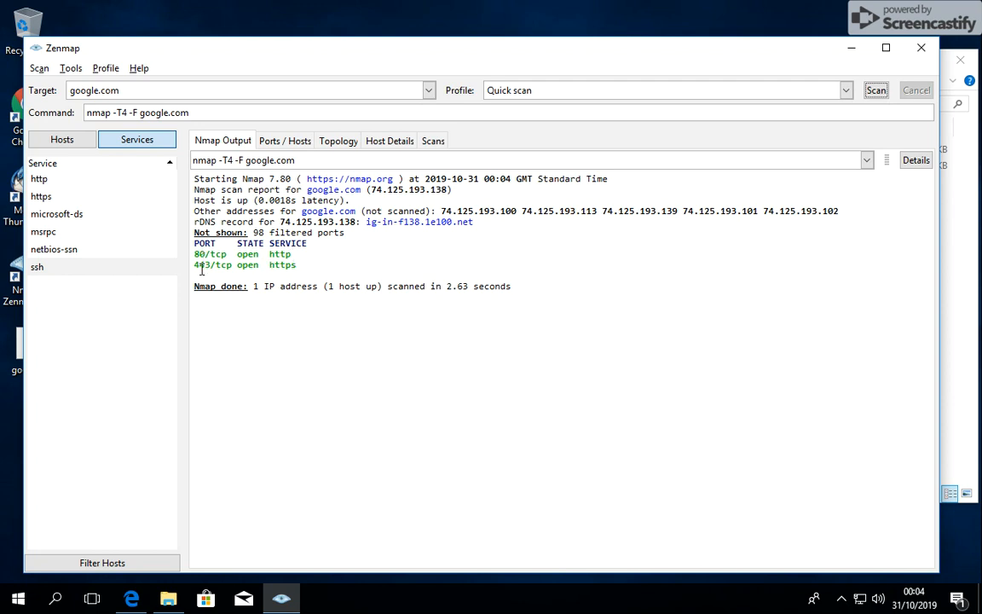
pyautogui.moveTo(292, 269)
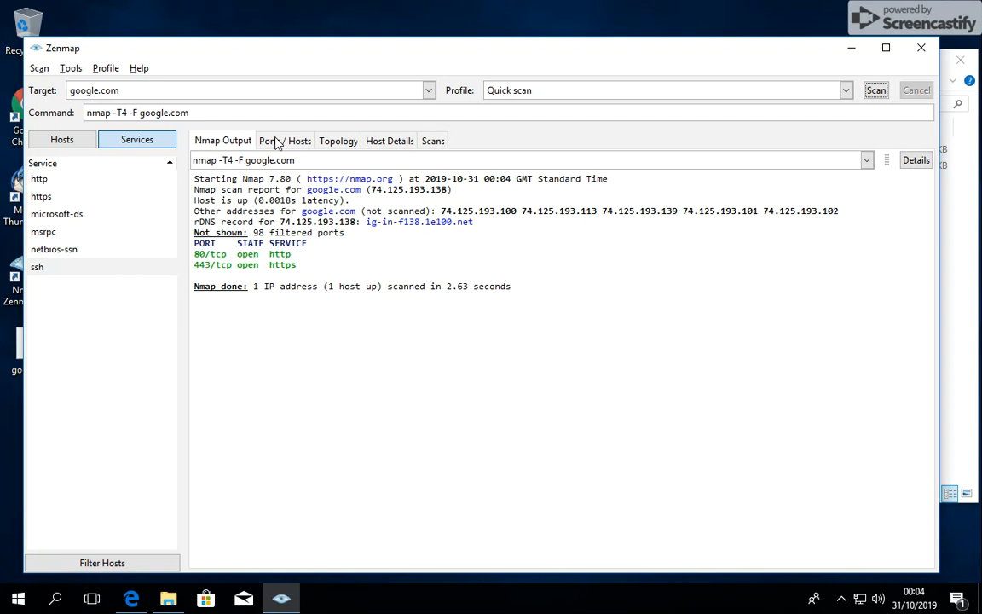
# Show the Ports / Hosts results, listing 192.168.144.152 with tcp port 22 closed
pyautogui.click(284, 141)
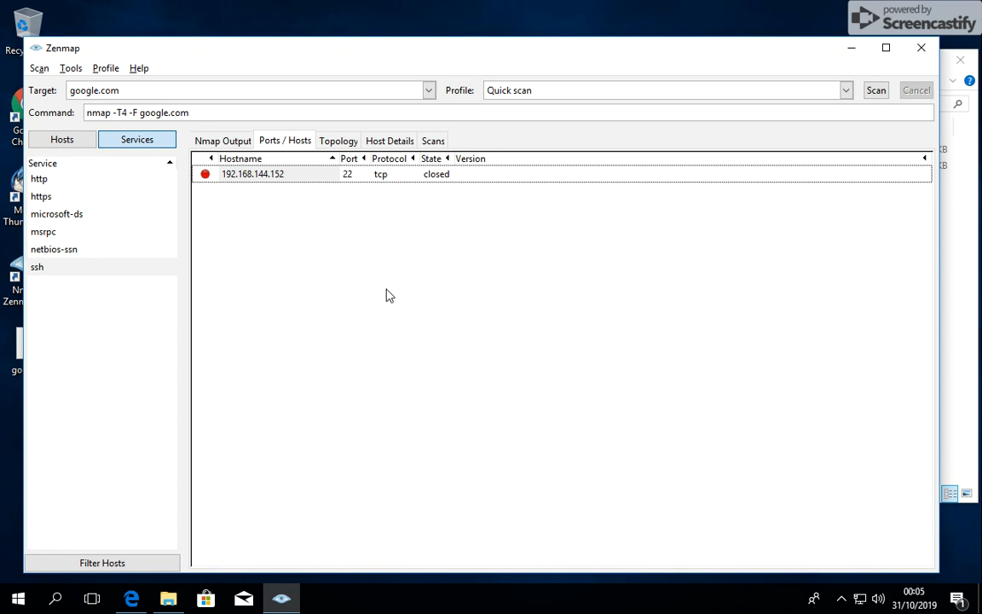
pyautogui.moveTo(428, 226)
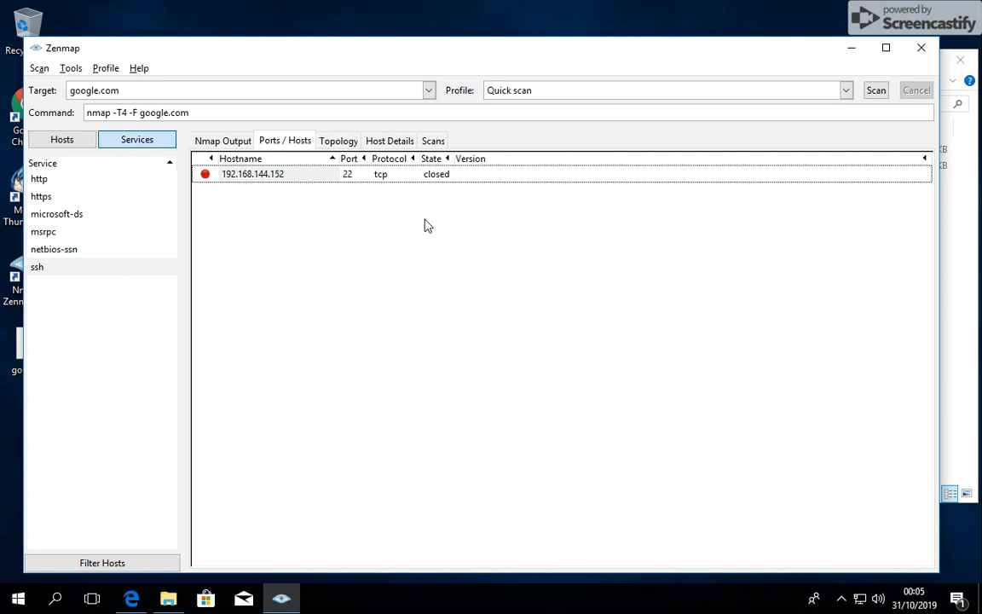
pyautogui.moveTo(109, 375)
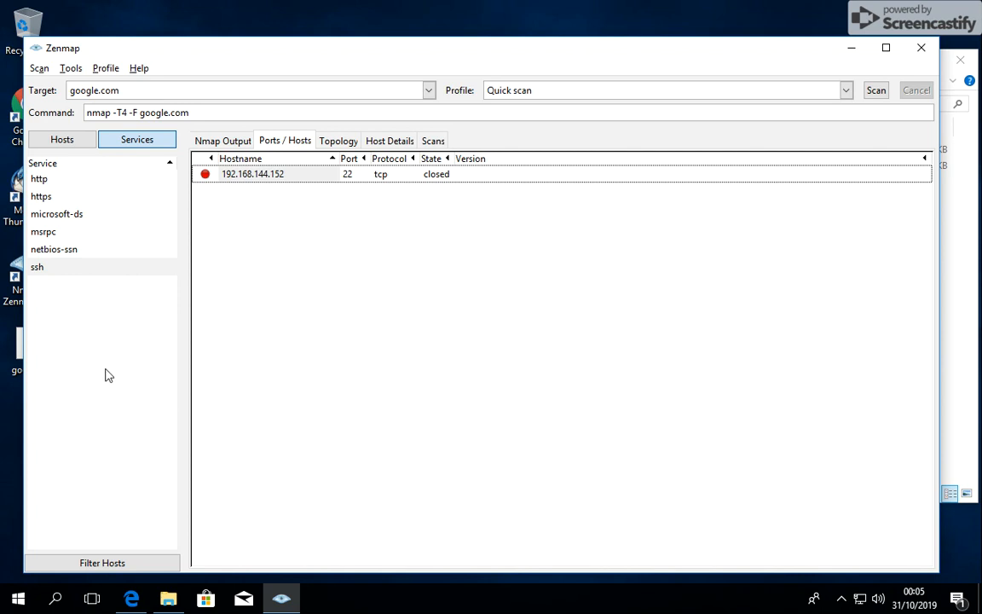
pyautogui.click(38, 267)
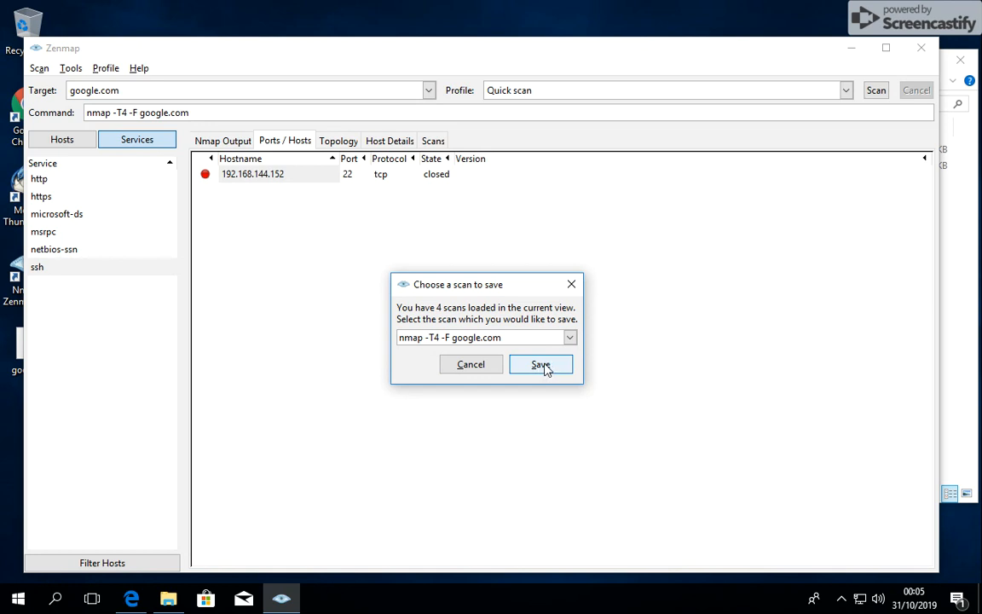
pyautogui.moveTo(573, 284)
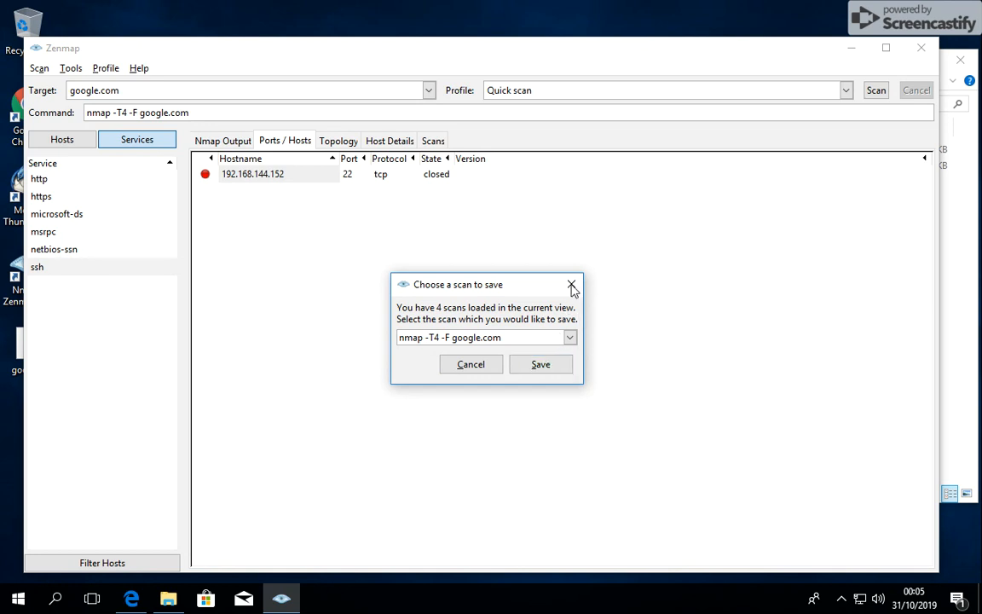
pyautogui.click(572, 284)
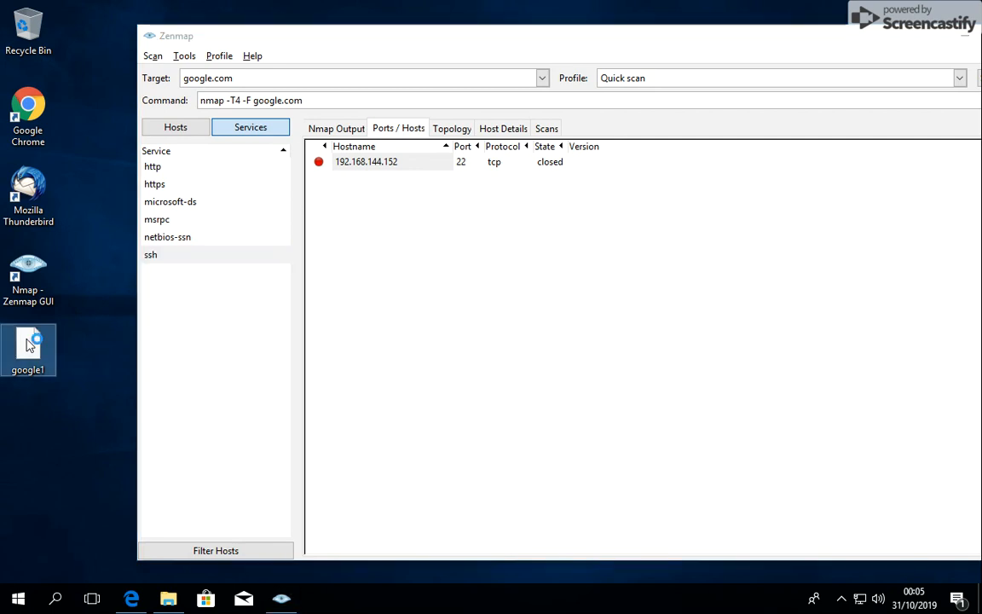
pyautogui.doubleClick(28, 349)
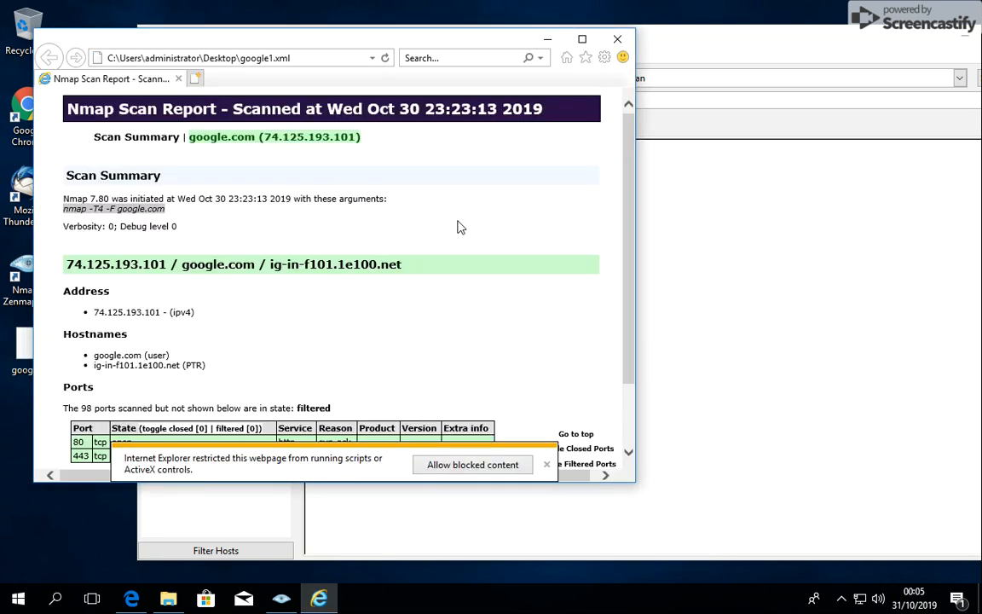
pyautogui.moveTo(435, 335)
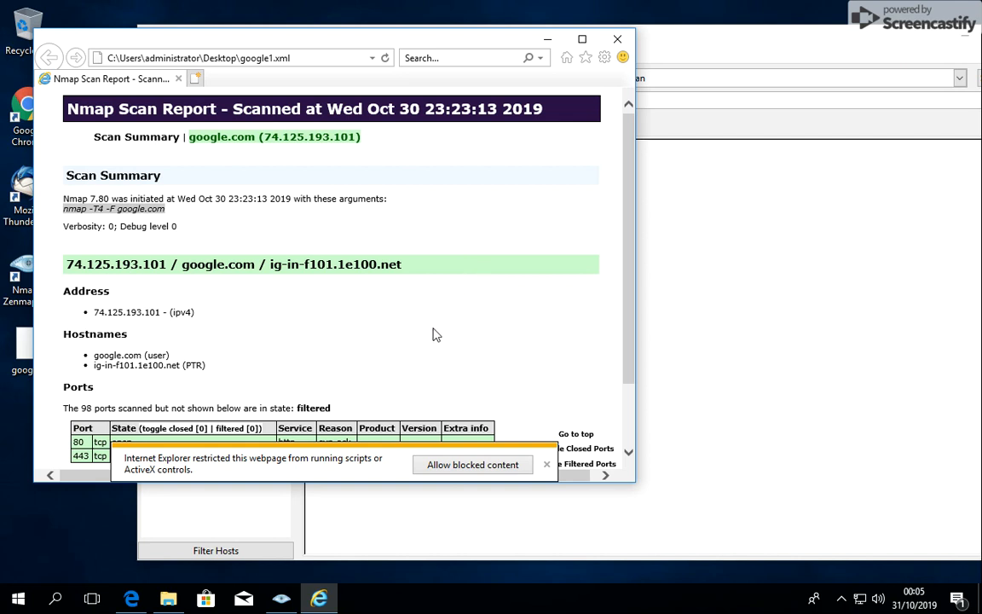
pyautogui.scroll(-3)
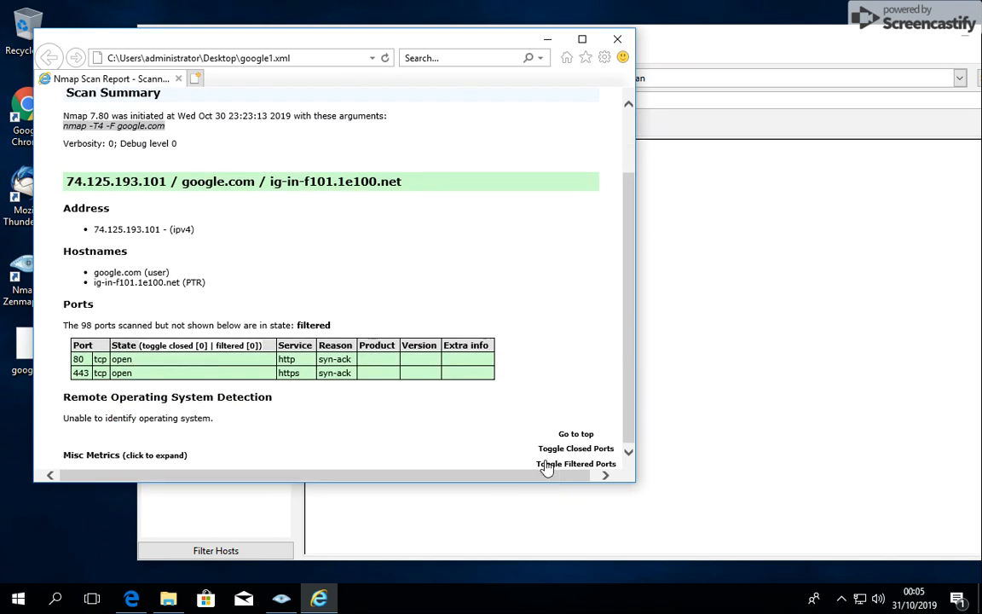
pyautogui.moveTo(432, 430)
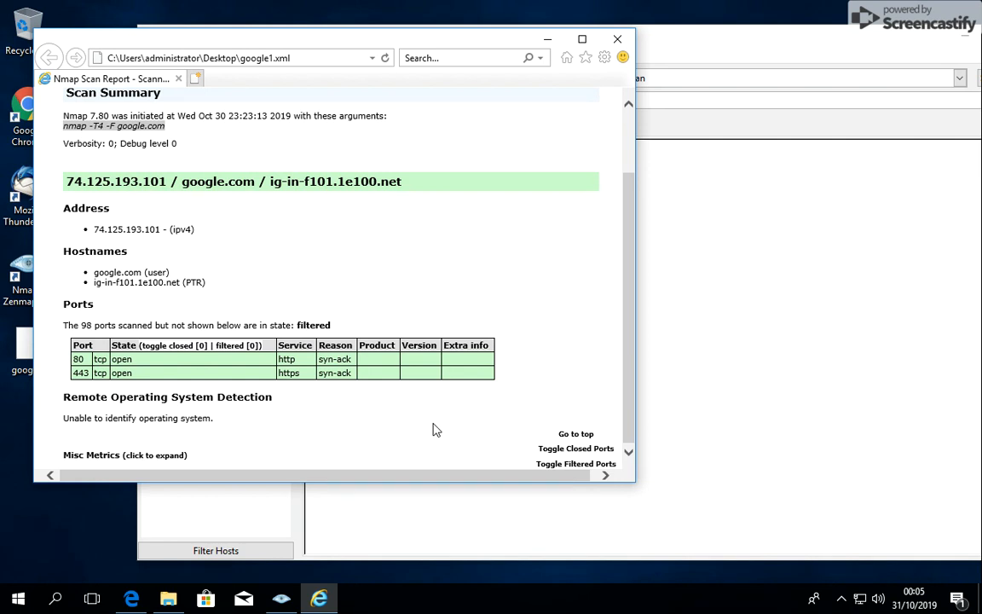
pyautogui.scroll(3)
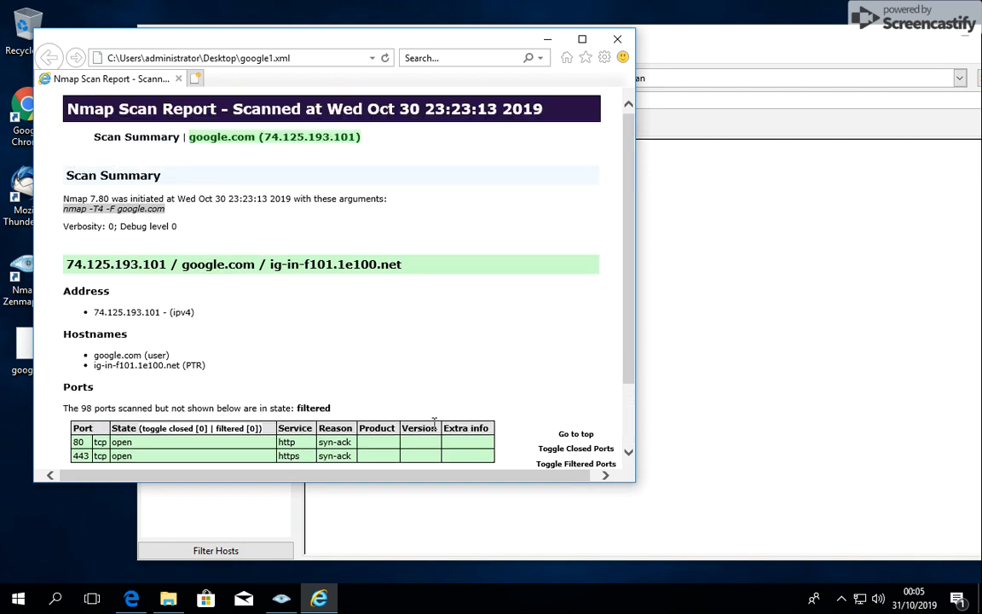
pyautogui.scroll(-3)
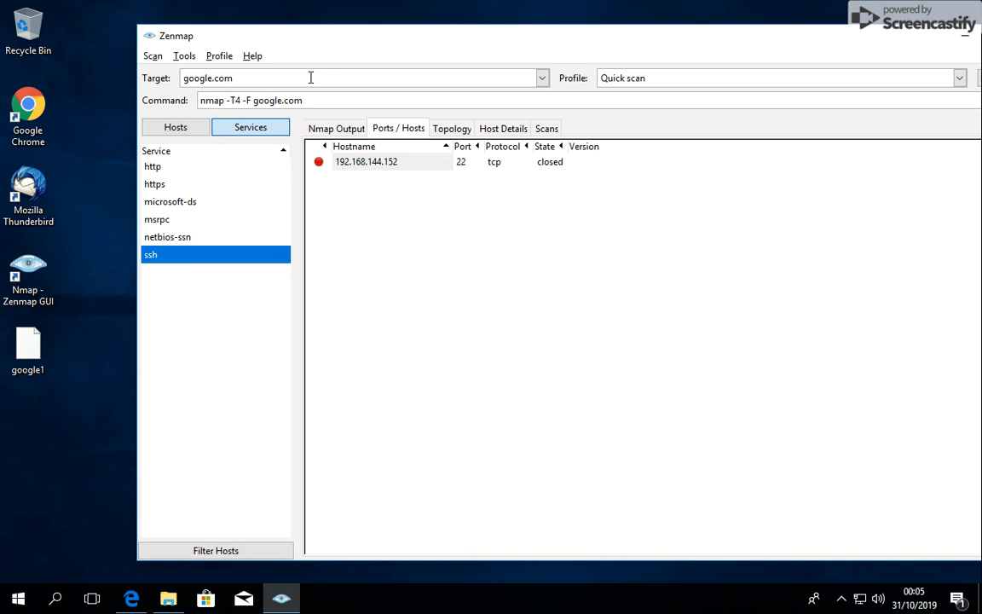
# Scan target 192.168.144.* using the Regular scan profile
pyautogui.click(543, 77)
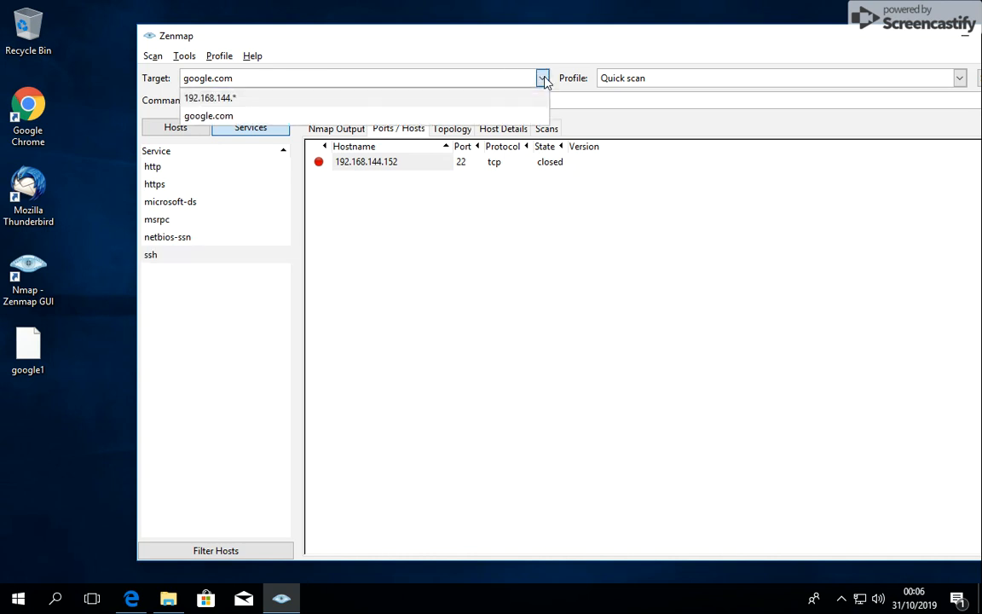
pyautogui.click(210, 97)
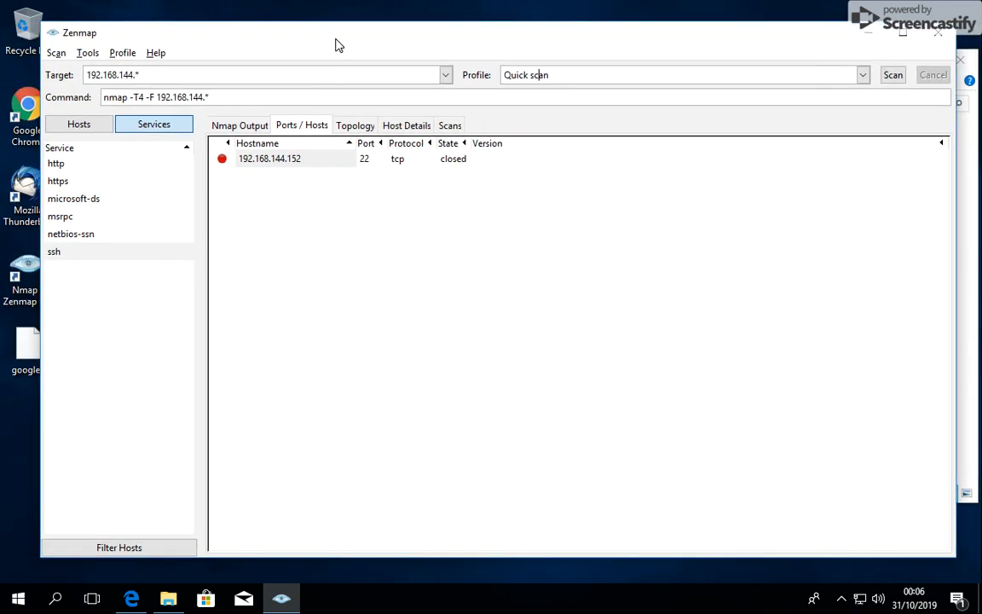
pyautogui.click(863, 75)
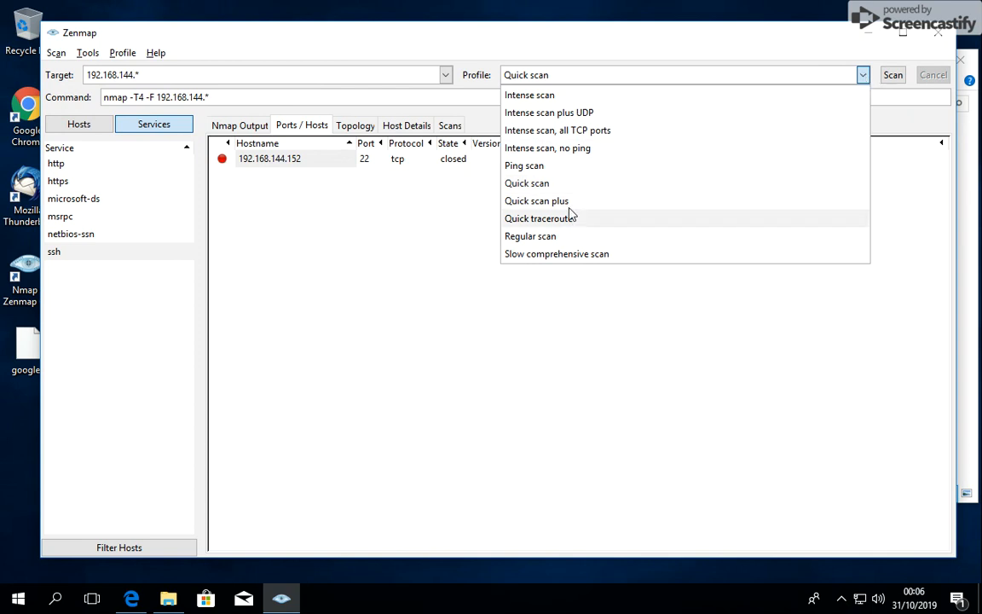
pyautogui.moveTo(554, 236)
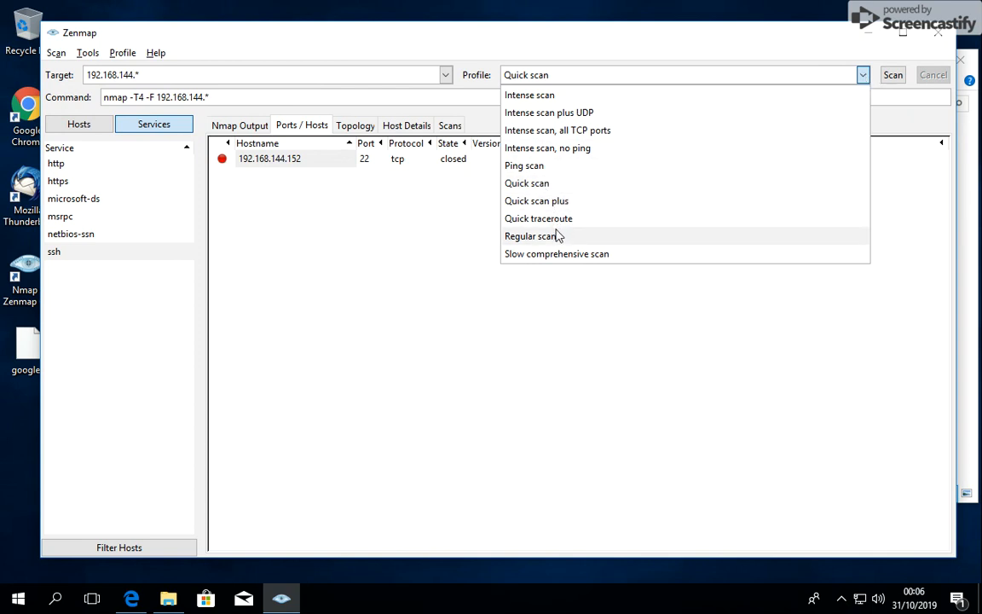
pyautogui.click(532, 236)
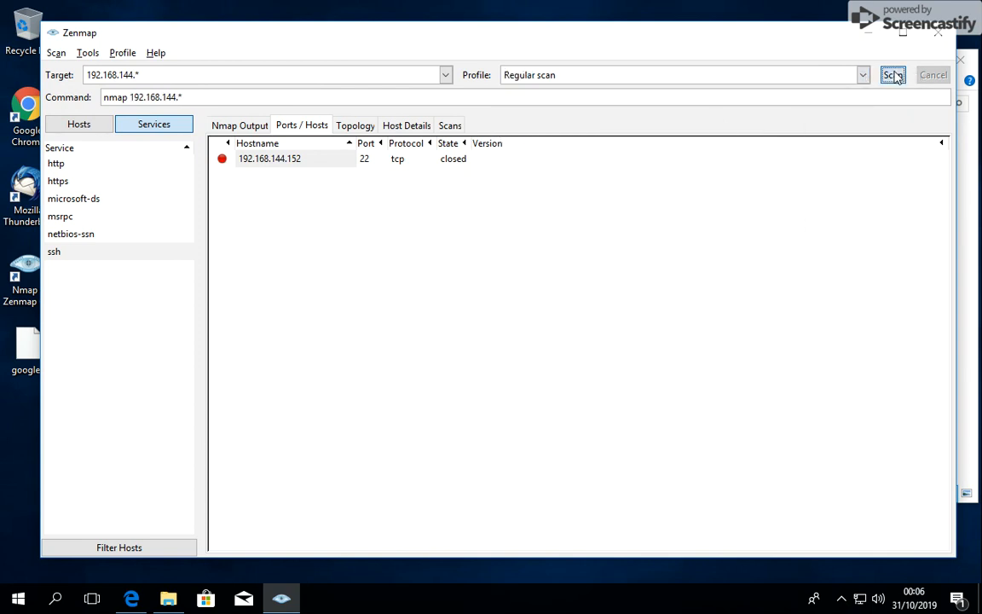
pyautogui.click(892, 75)
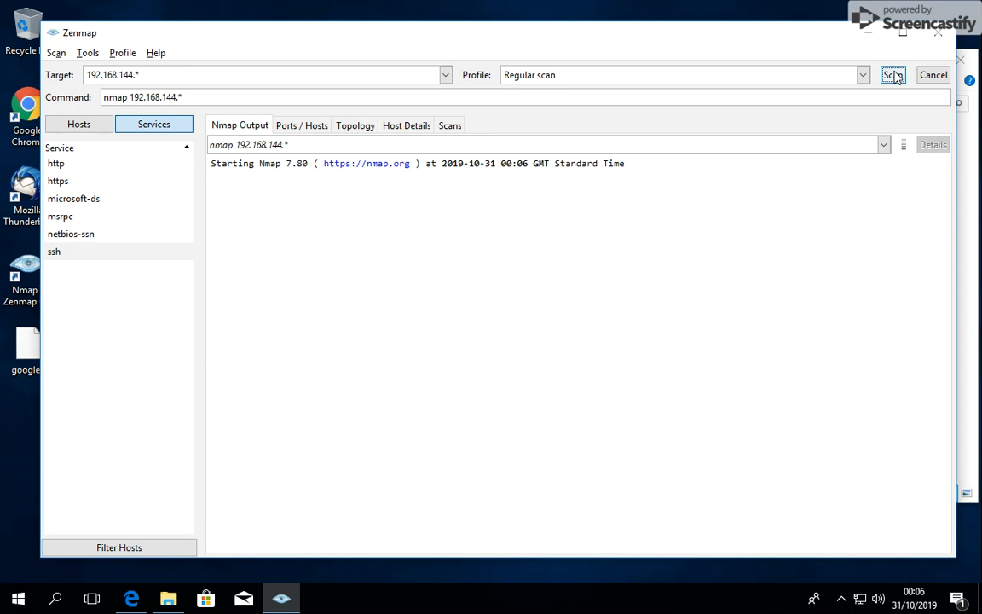
# Let the subnet scan finish with 5 of 256 hosts up, then list hosts instead of services
pyautogui.click(892, 75)
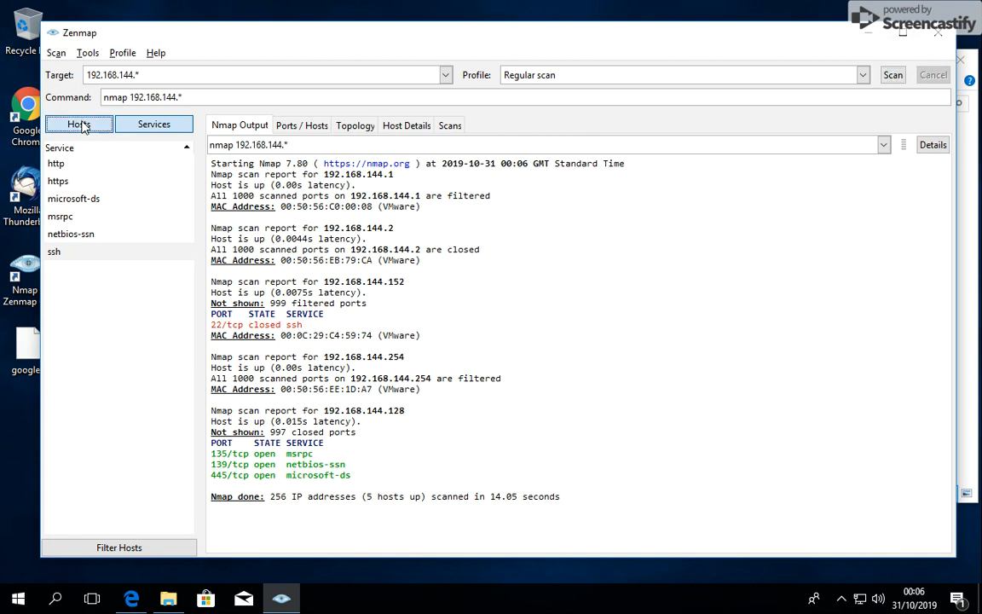
pyautogui.click(78, 124)
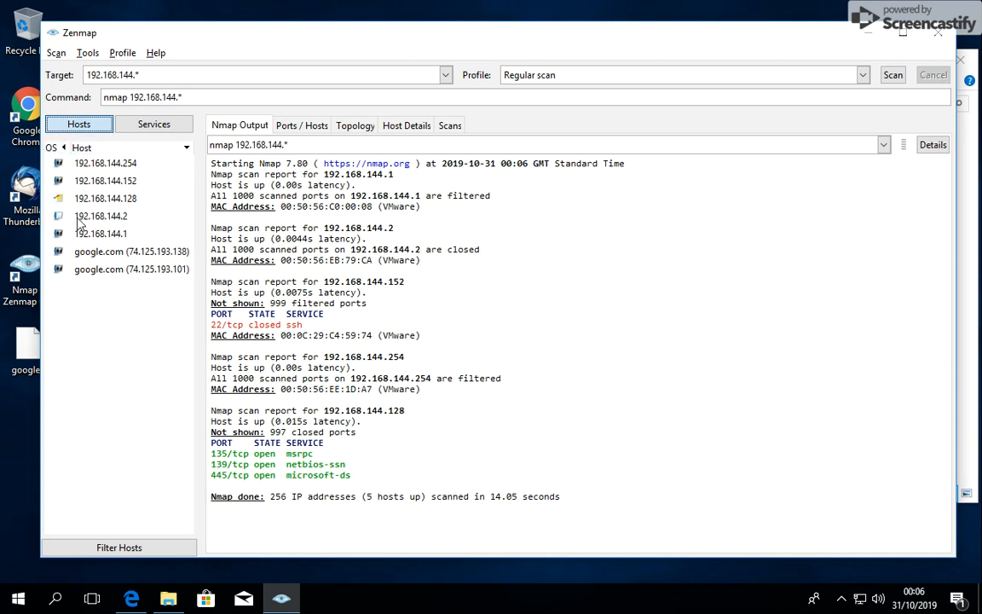
pyautogui.moveTo(136, 199)
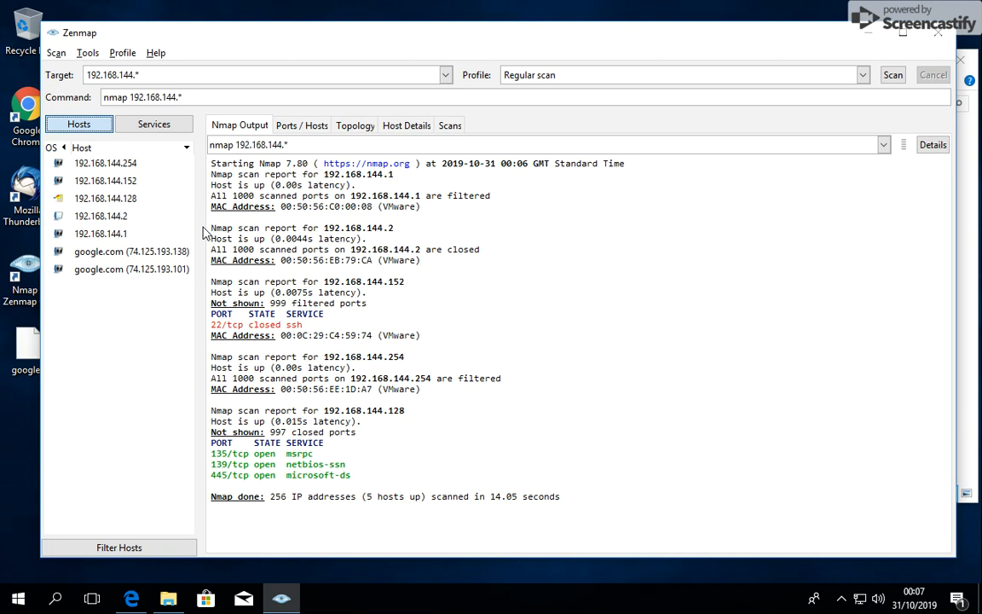
pyautogui.moveTo(407, 423)
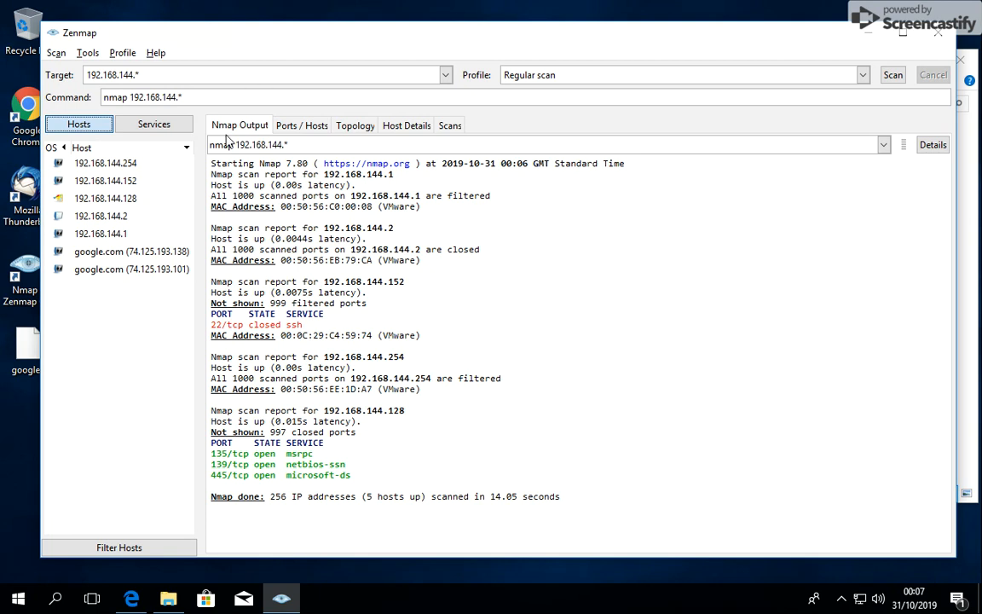
pyautogui.moveTo(217, 23)
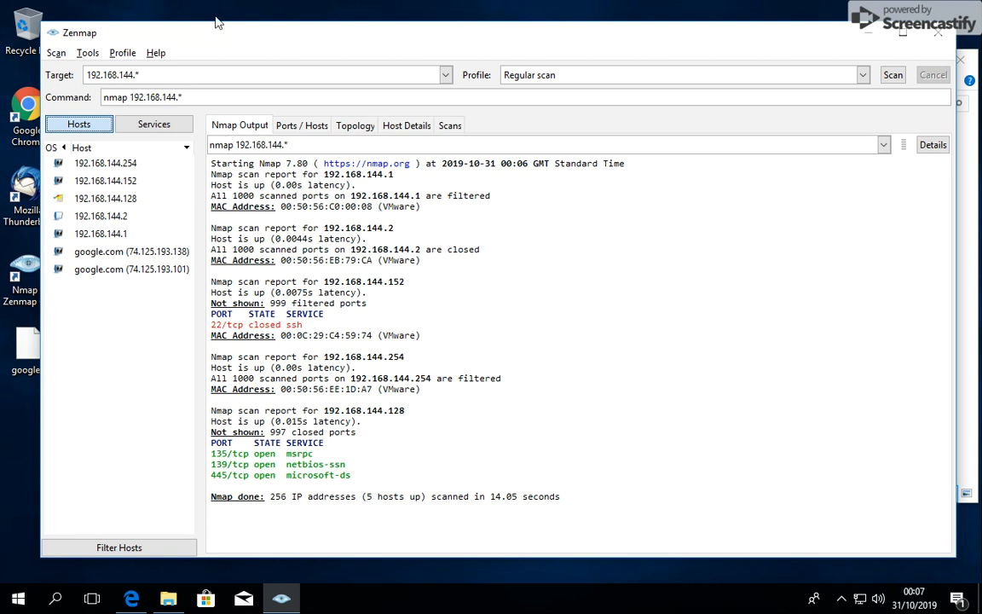
# Show the Topology map of scanned hosts and recentre it on localhost
pyautogui.click(355, 126)
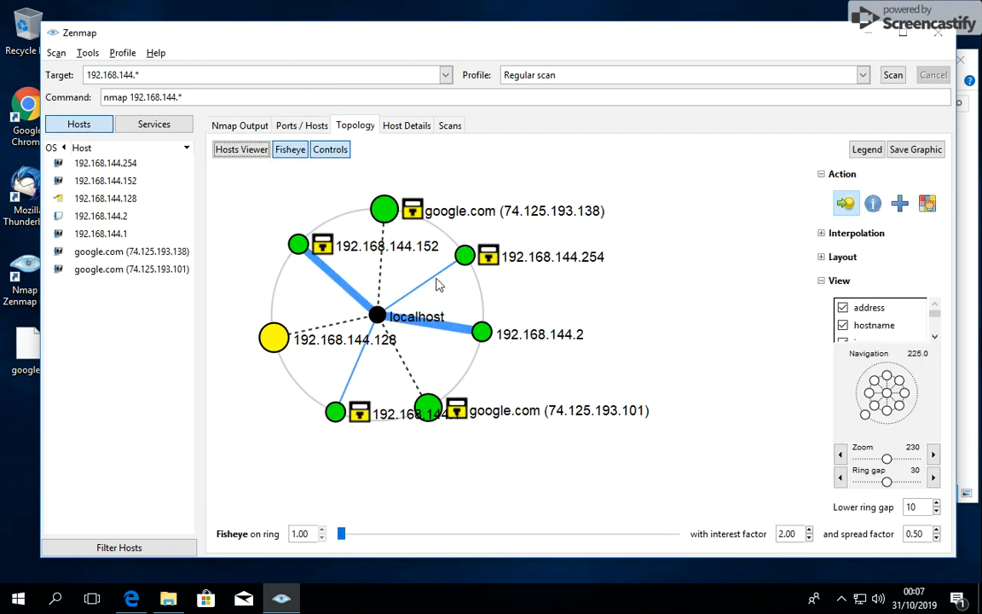
pyautogui.moveTo(418, 327)
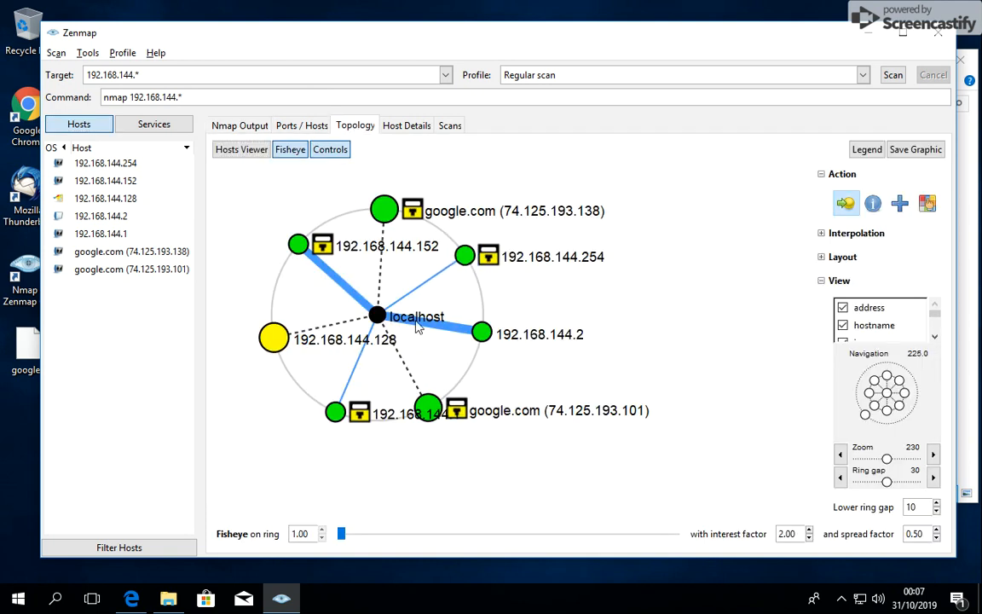
pyautogui.moveTo(477, 396)
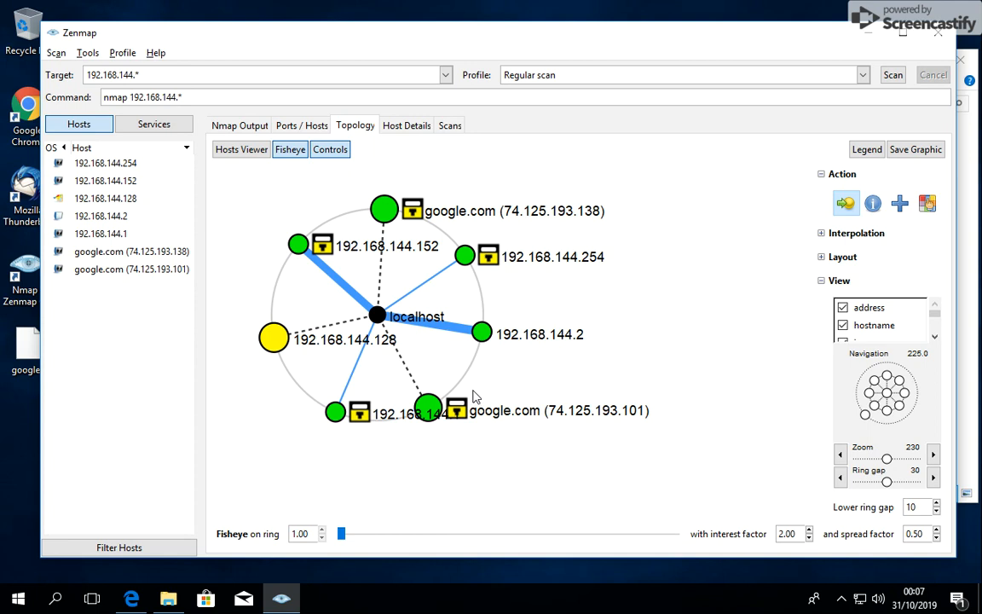
pyautogui.moveTo(547, 361)
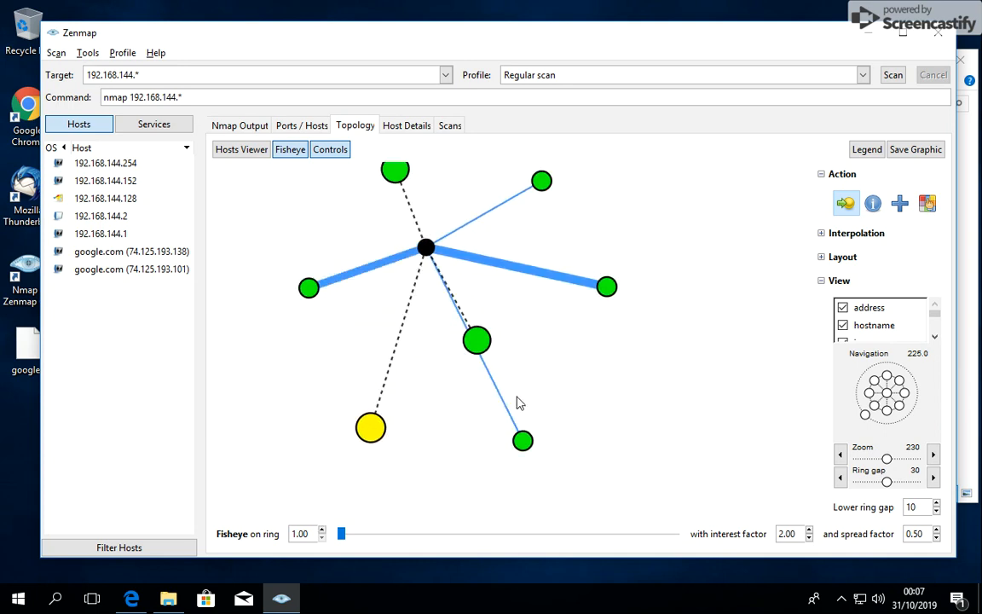
pyautogui.click(318, 245)
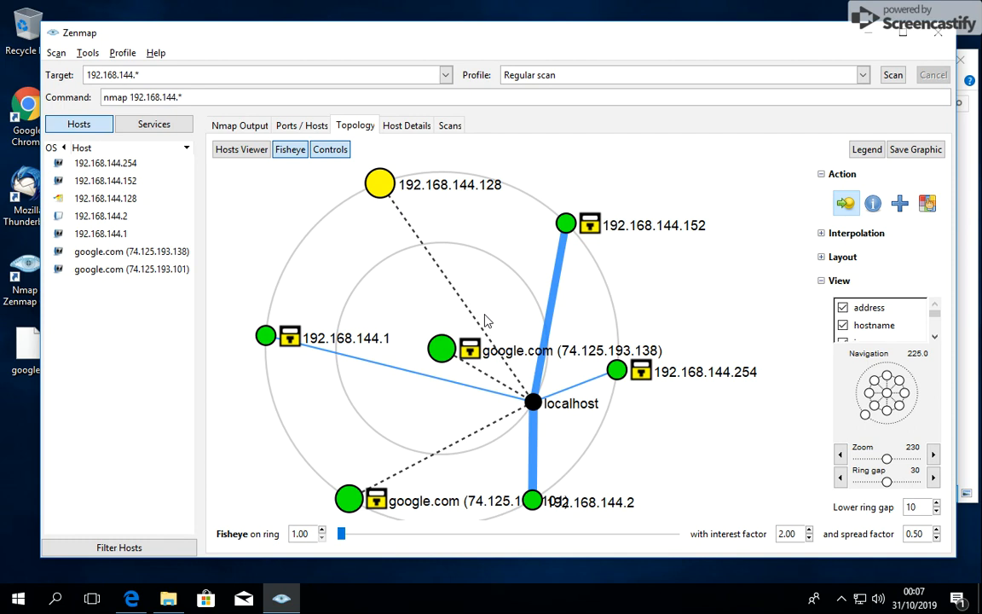
pyautogui.moveTo(945, 149)
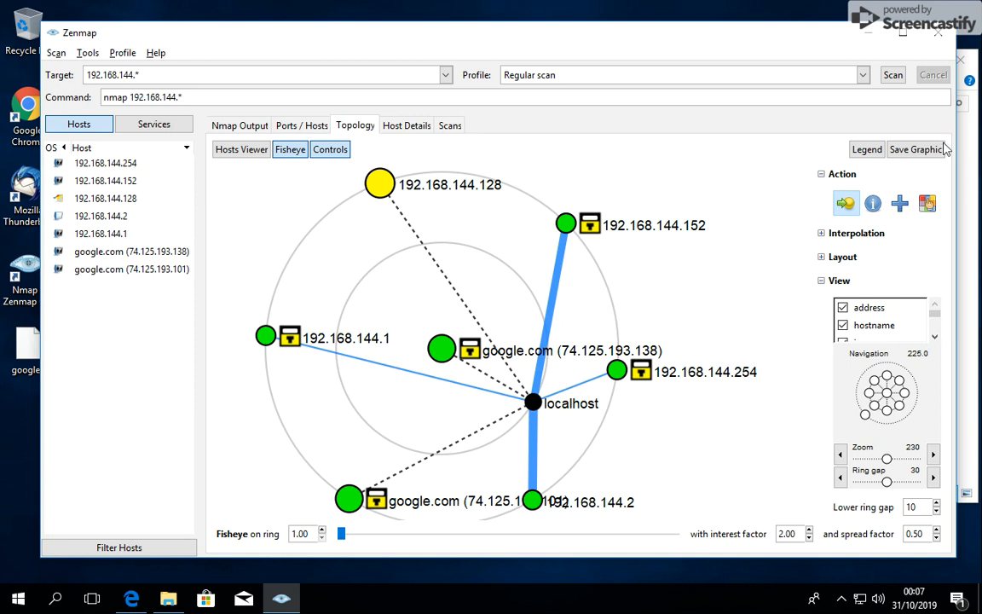
pyautogui.click(916, 149)
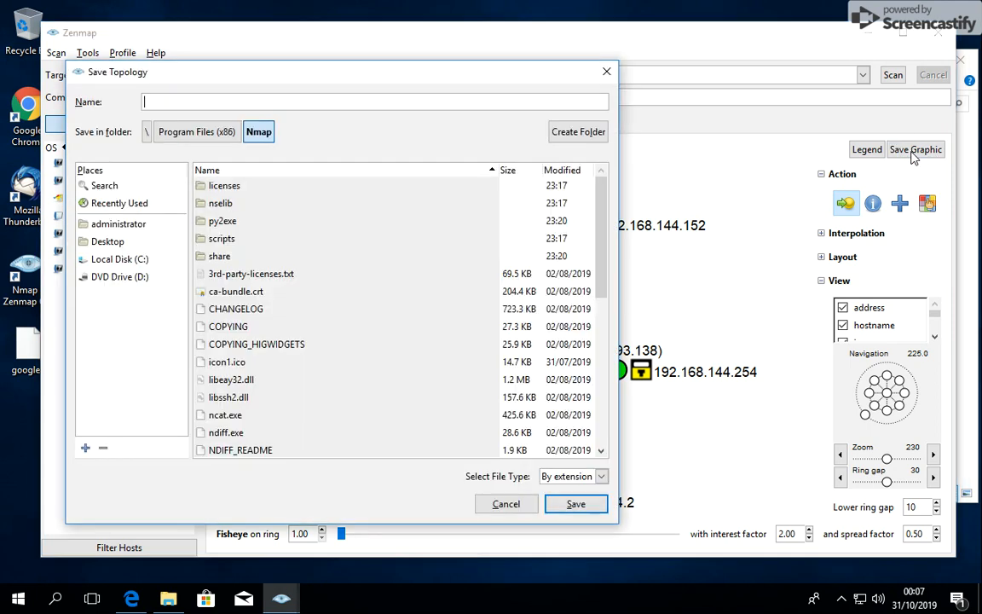
pyautogui.moveTo(288, 102)
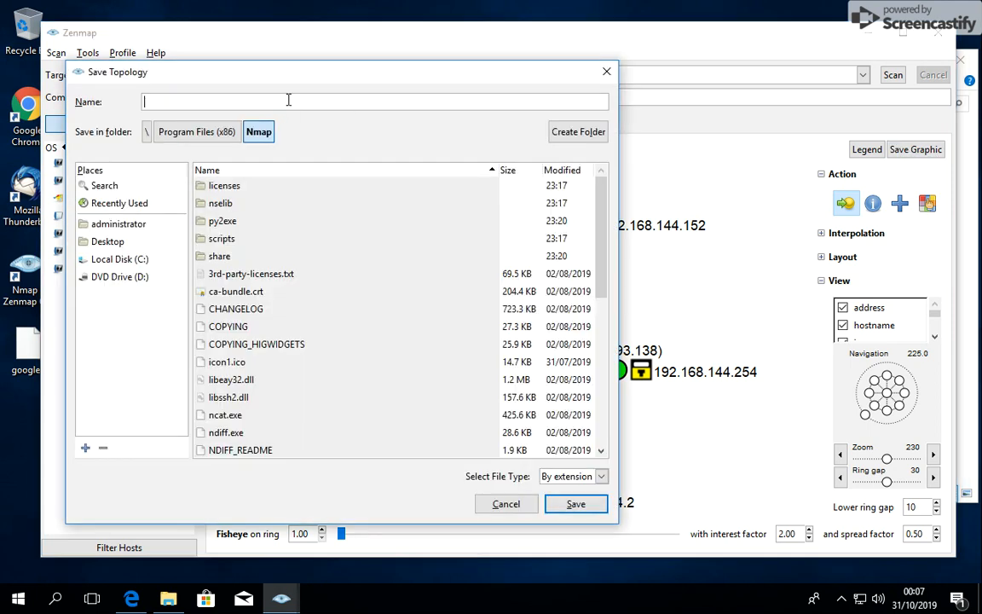
pyautogui.write('fsdfsd')
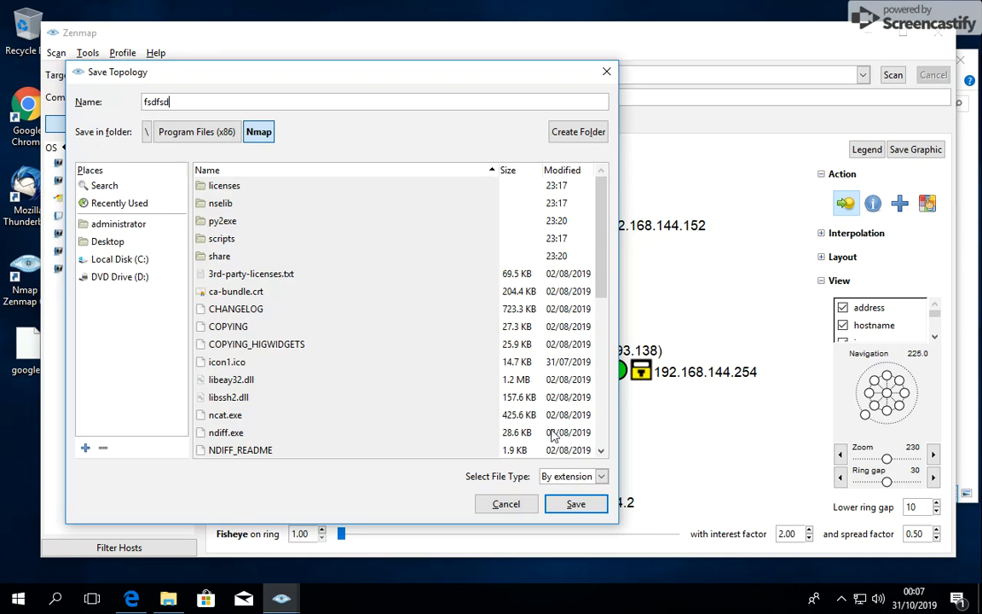
pyautogui.click(600, 475)
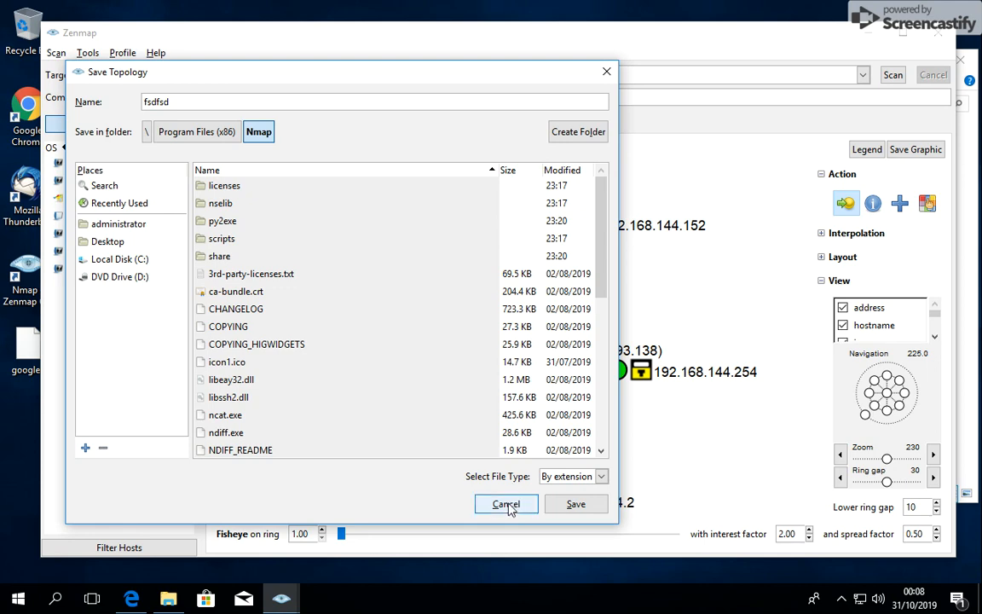
pyautogui.click(506, 504)
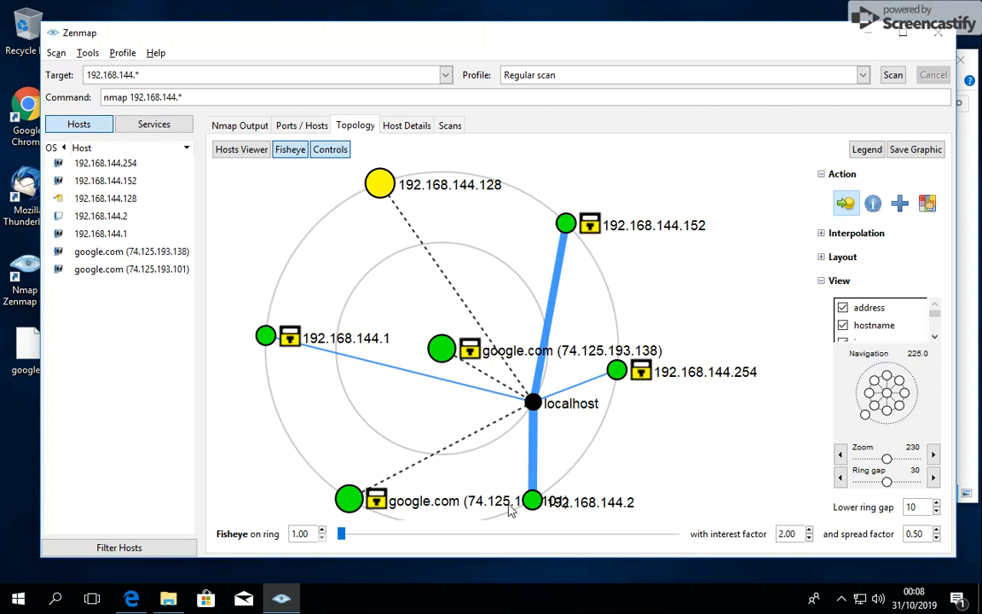
pyautogui.moveTo(399, 267)
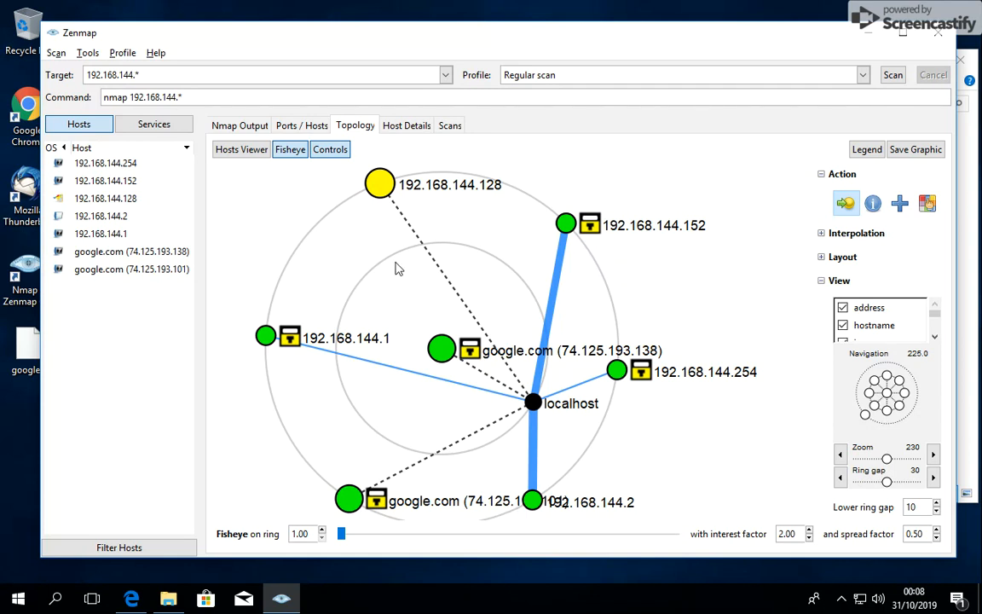
pyautogui.moveTo(203, 167)
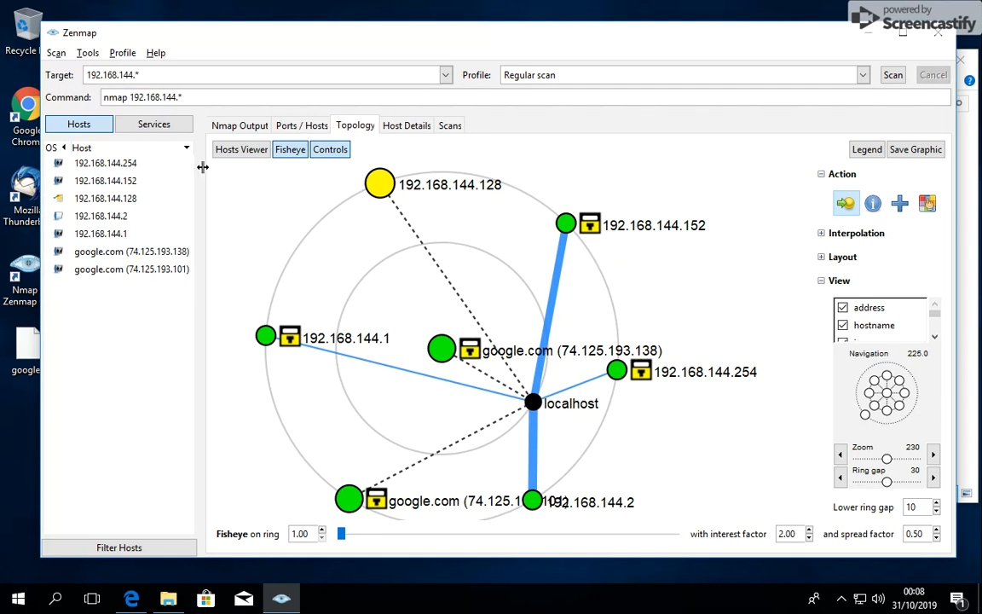
# Inspect details, services and traceroutes for 192.168.144.2, .254, .152 and google.com
pyautogui.click(241, 150)
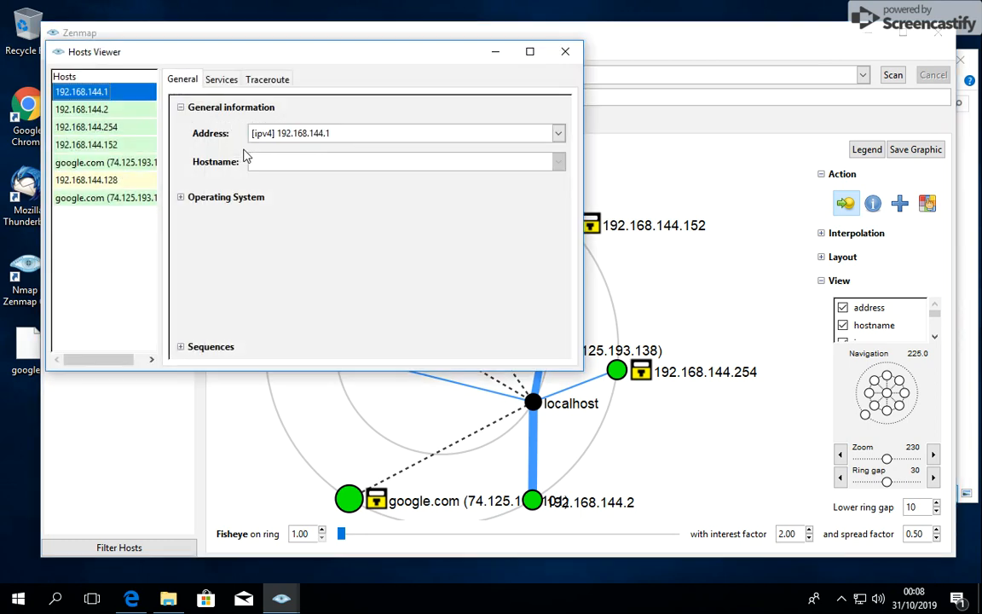
pyautogui.moveTo(94, 113)
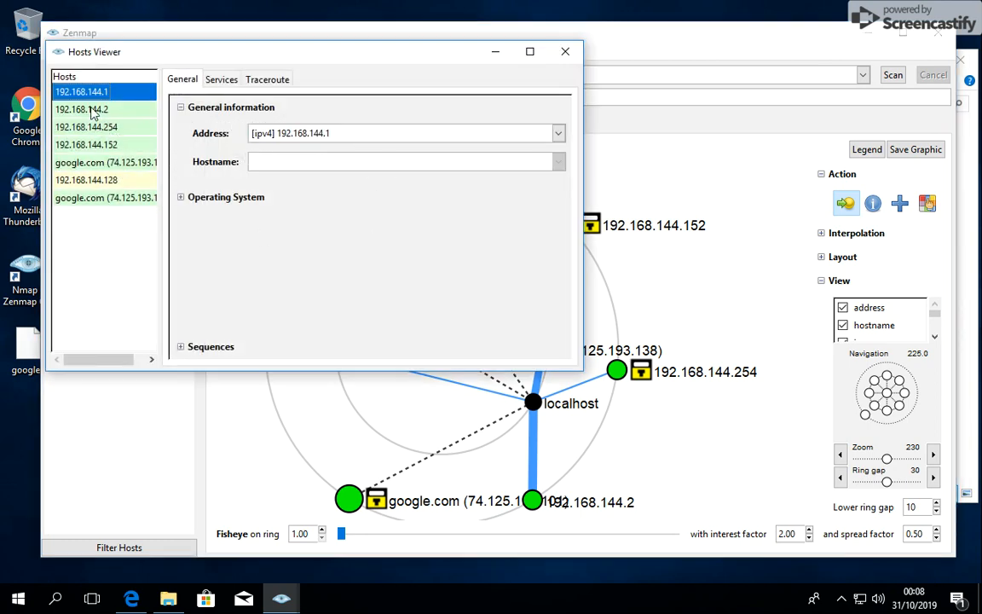
pyautogui.click(82, 109)
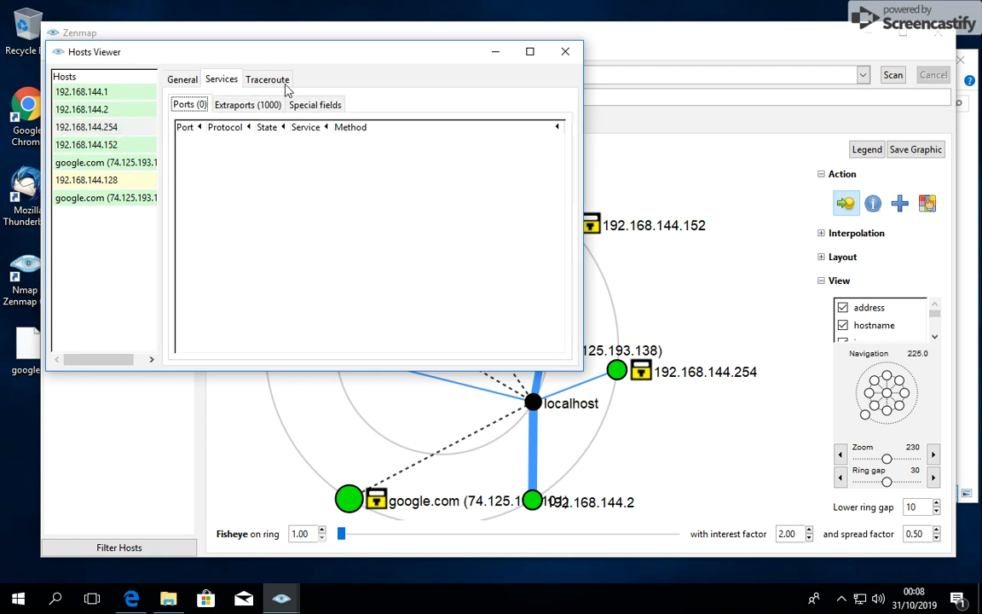
pyautogui.click(267, 78)
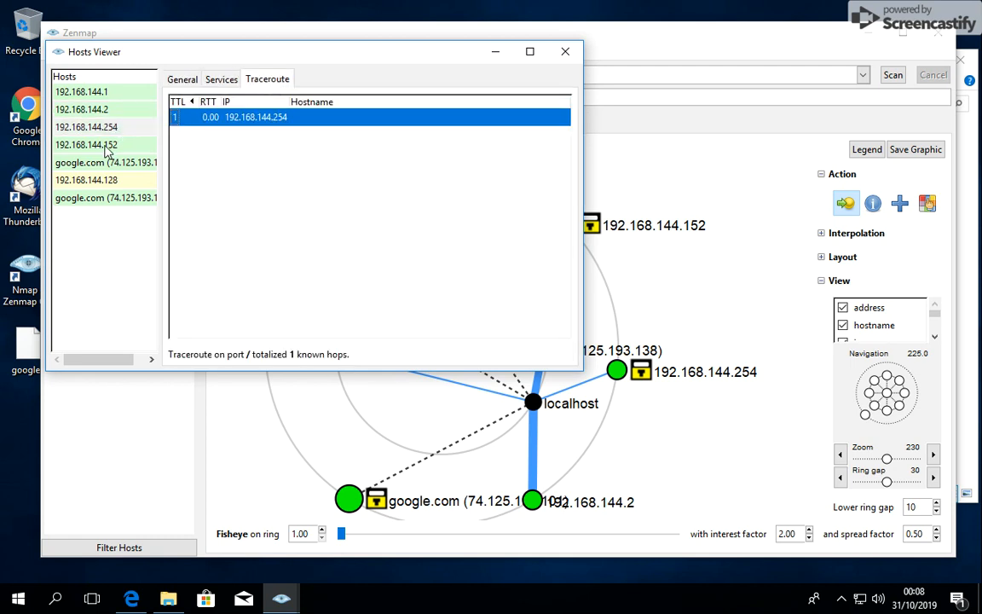
pyautogui.click(221, 78)
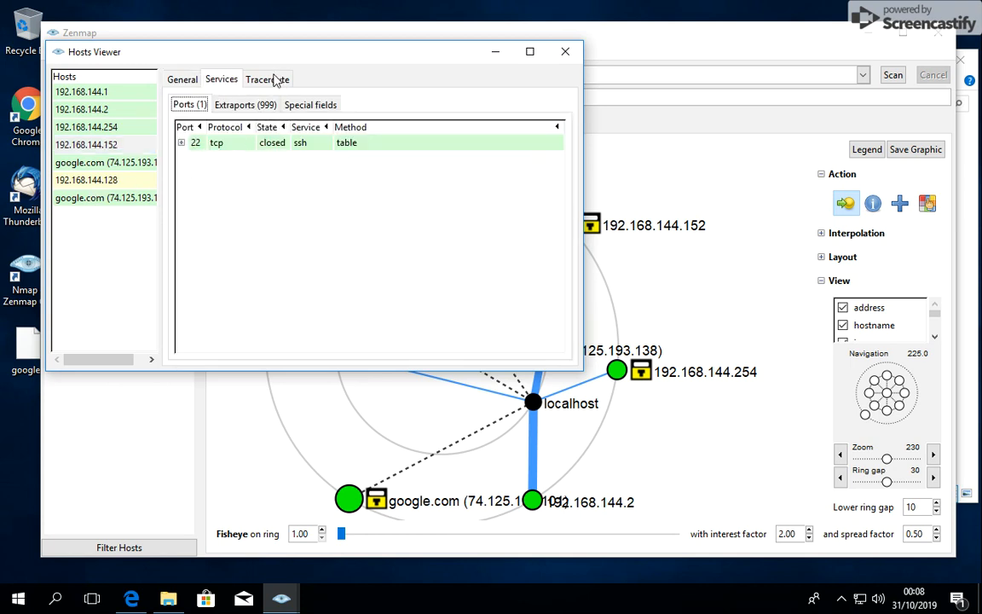
pyautogui.click(267, 79)
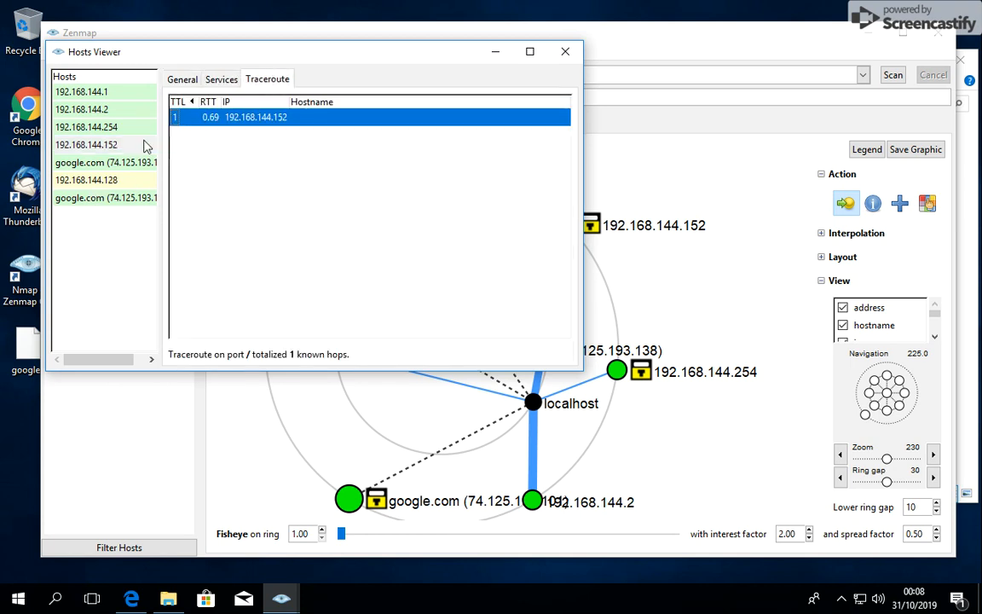
pyautogui.click(221, 78)
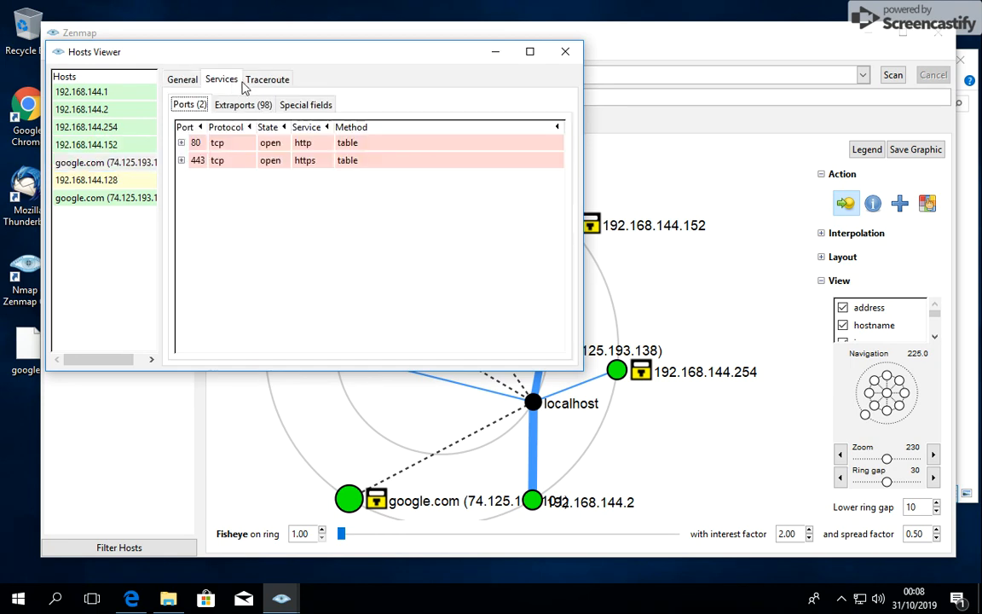
pyautogui.click(267, 79)
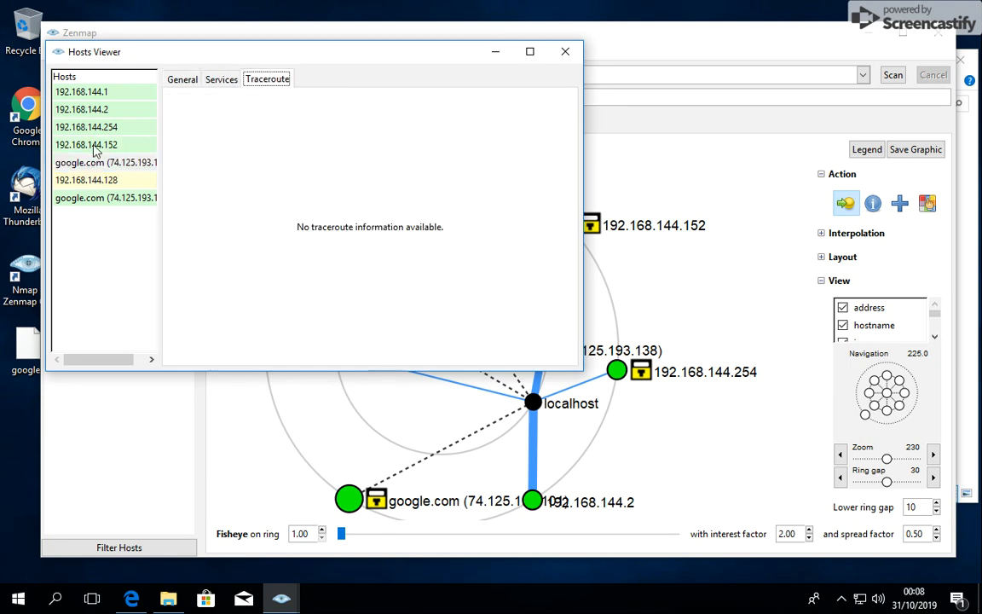
pyautogui.click(181, 79)
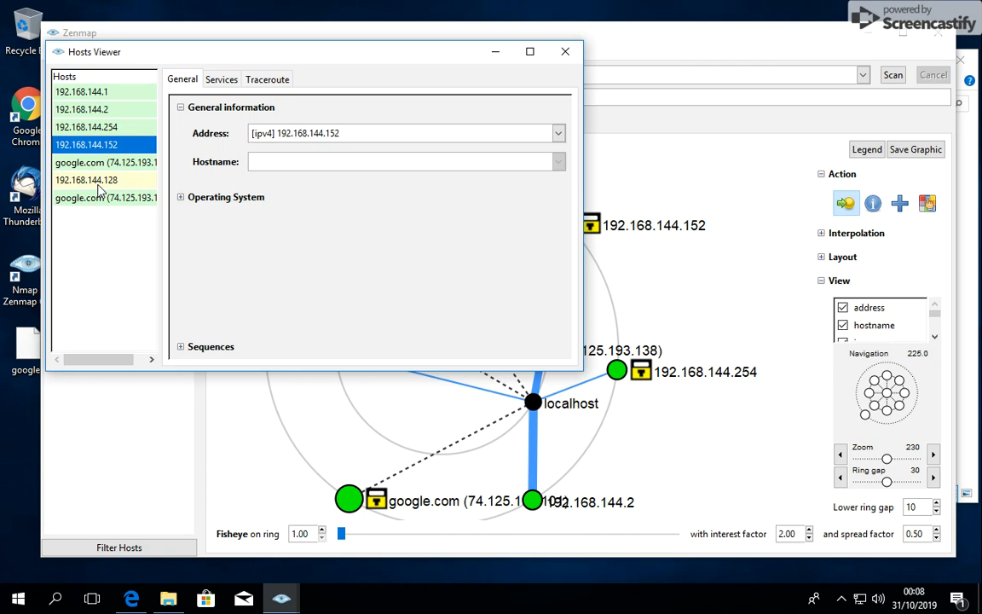
pyautogui.moveTo(527, 40)
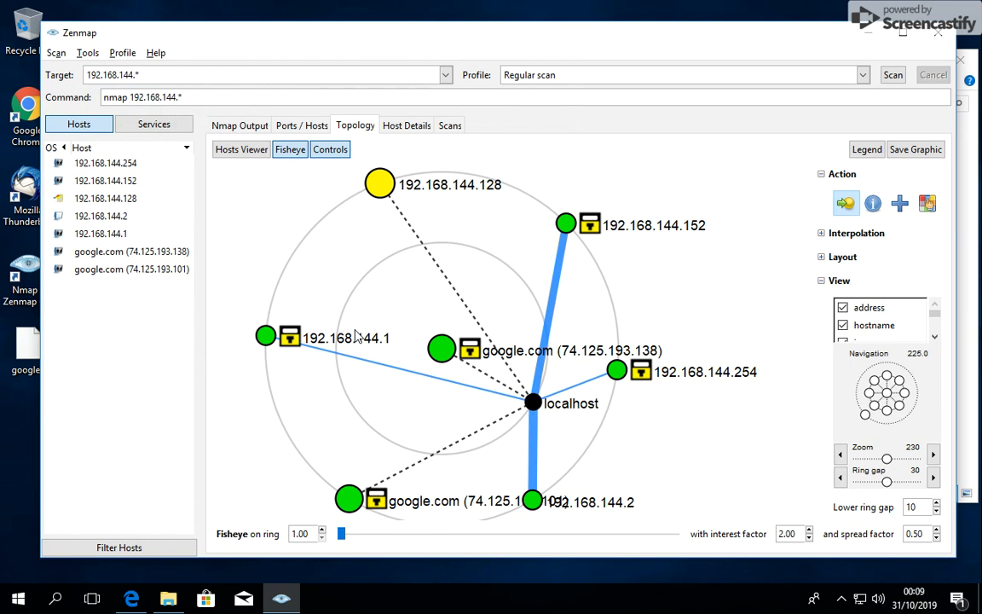
pyautogui.moveTo(290, 150)
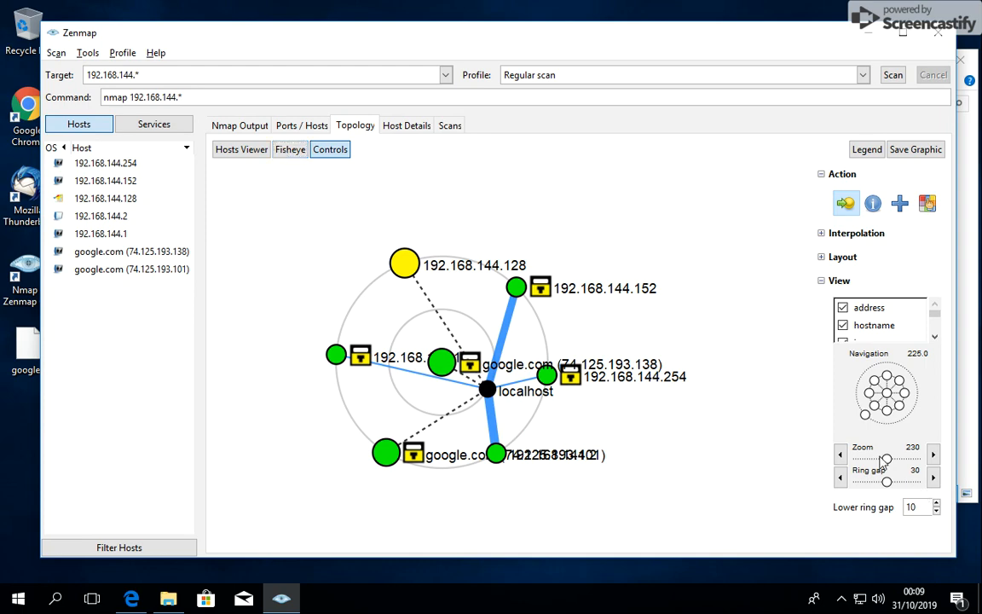
# Drag the Navigation zoom slider right to enlarge the topology map
pyautogui.moveTo(891, 458); pyautogui.dragTo(887, 459)
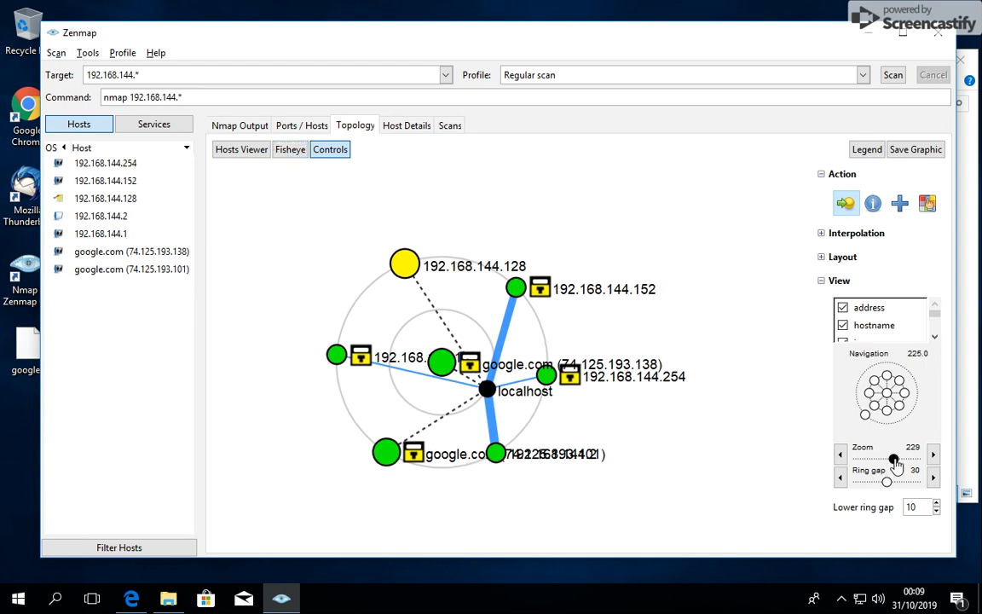
pyautogui.moveTo(894, 459); pyautogui.dragTo(908, 458)
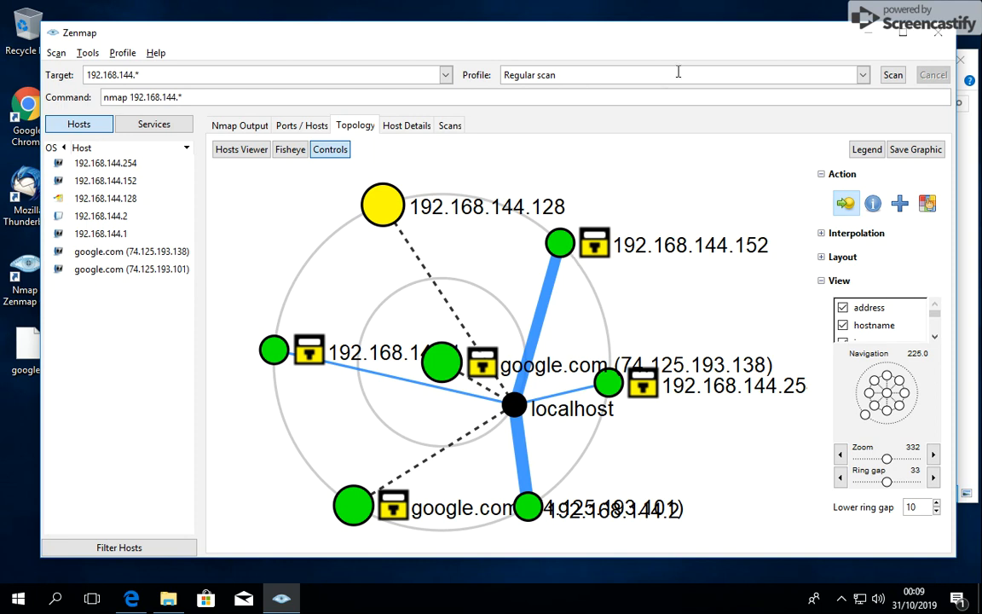
# Start an Intense scan of the subnet, then view results for 192.168.144.152 and .128
pyautogui.click(862, 74)
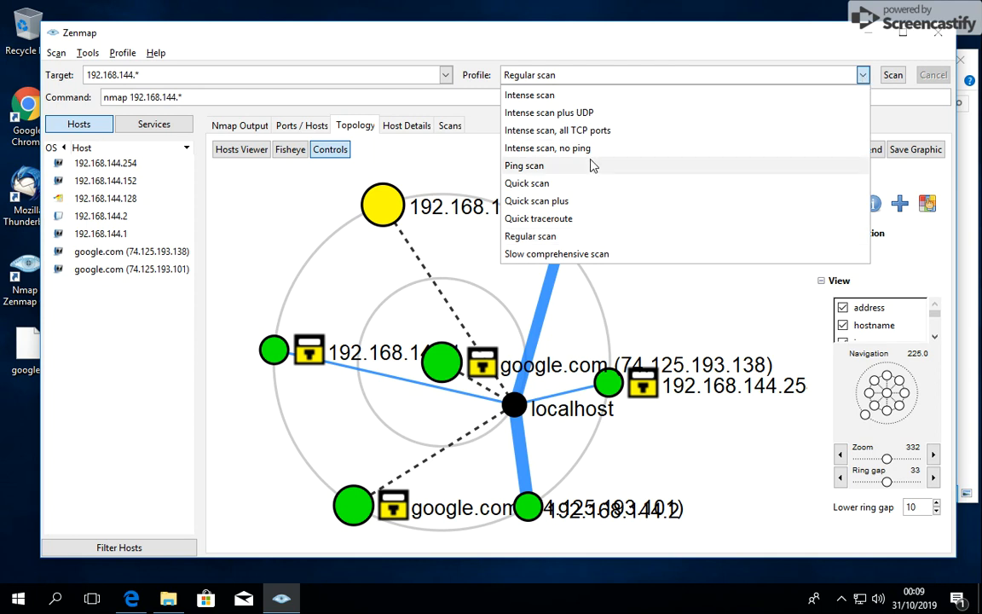
pyautogui.click(529, 95)
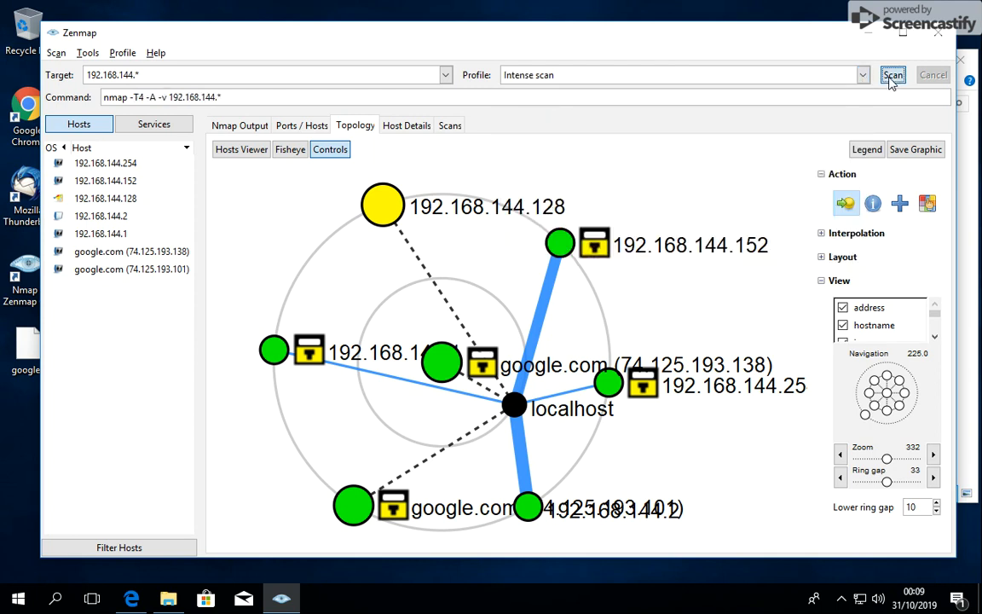
pyautogui.click(892, 75)
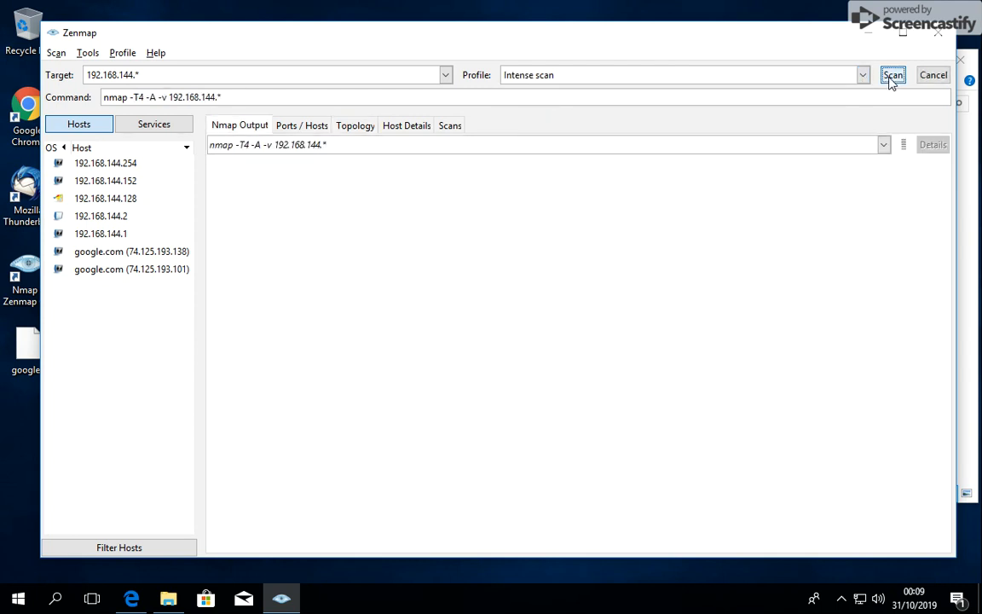
pyautogui.click(892, 74)
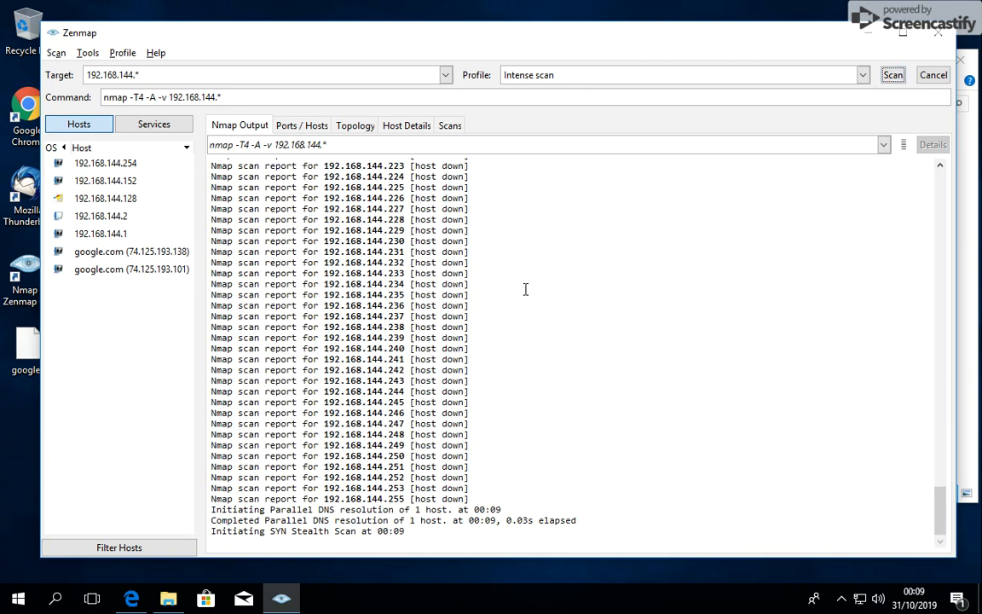
pyautogui.moveTo(443, 458)
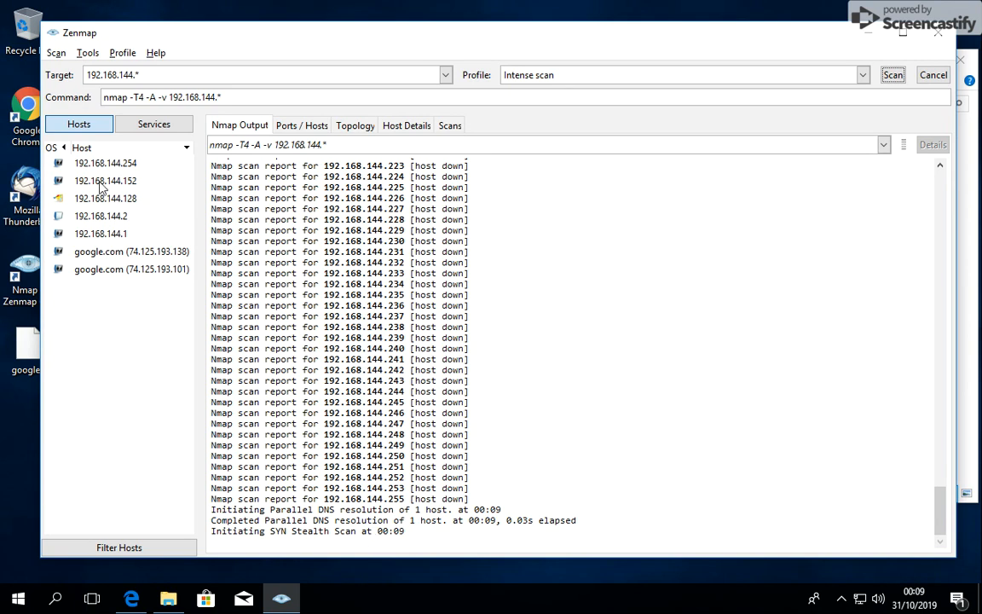
pyautogui.click(105, 180)
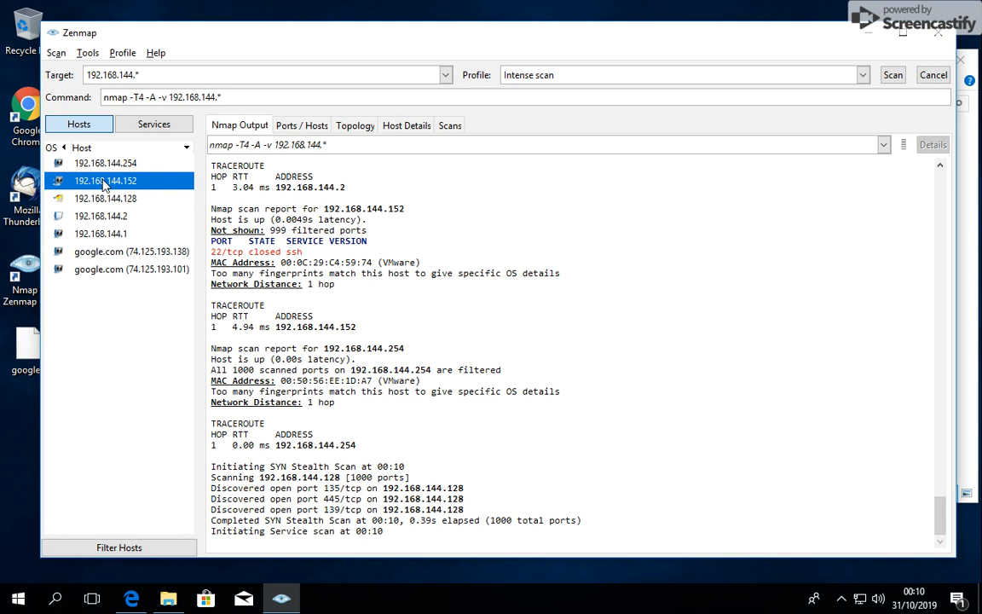
pyautogui.moveTo(267, 244)
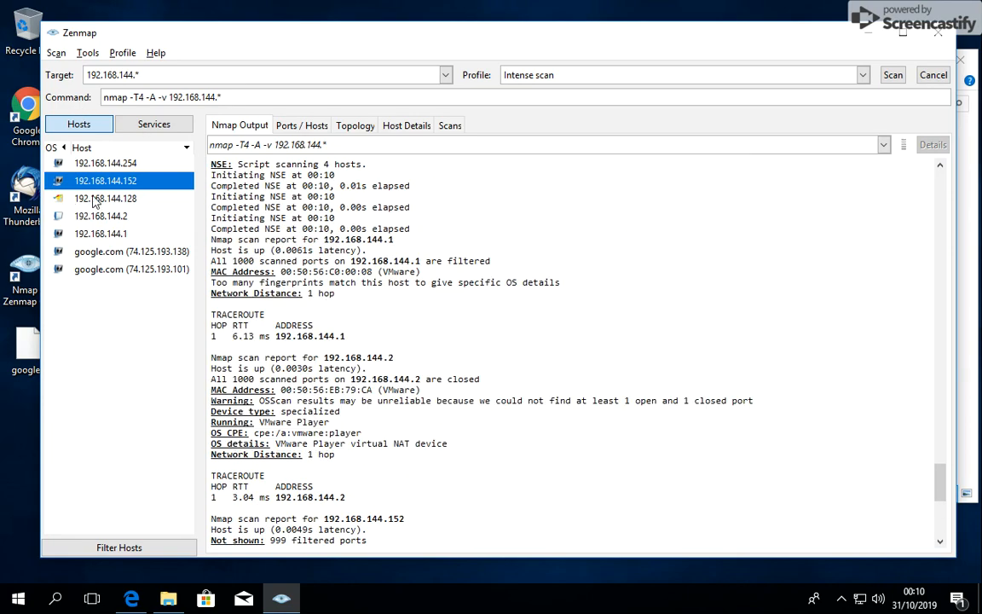
pyautogui.click(106, 198)
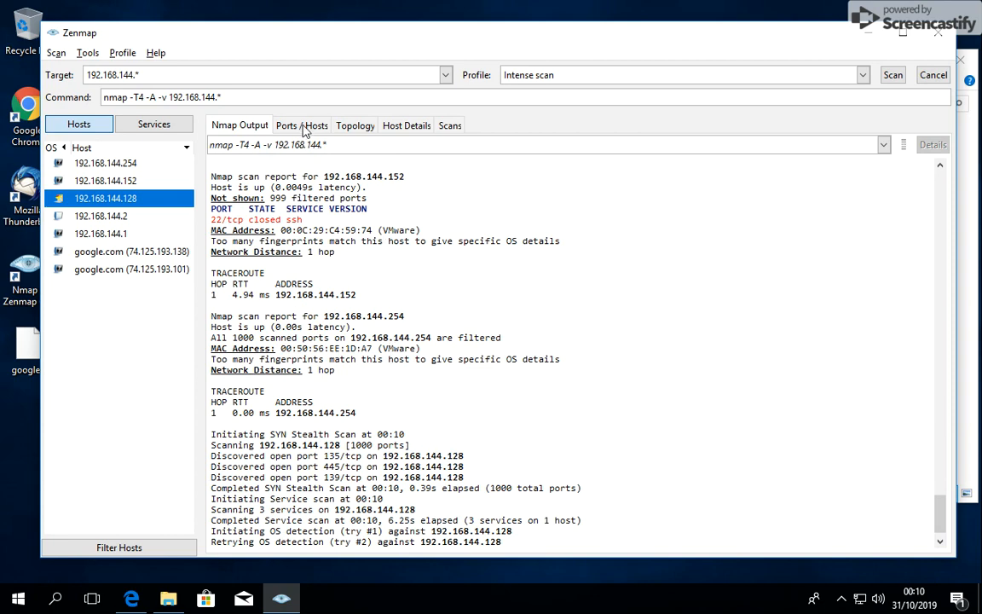
pyautogui.click(301, 125)
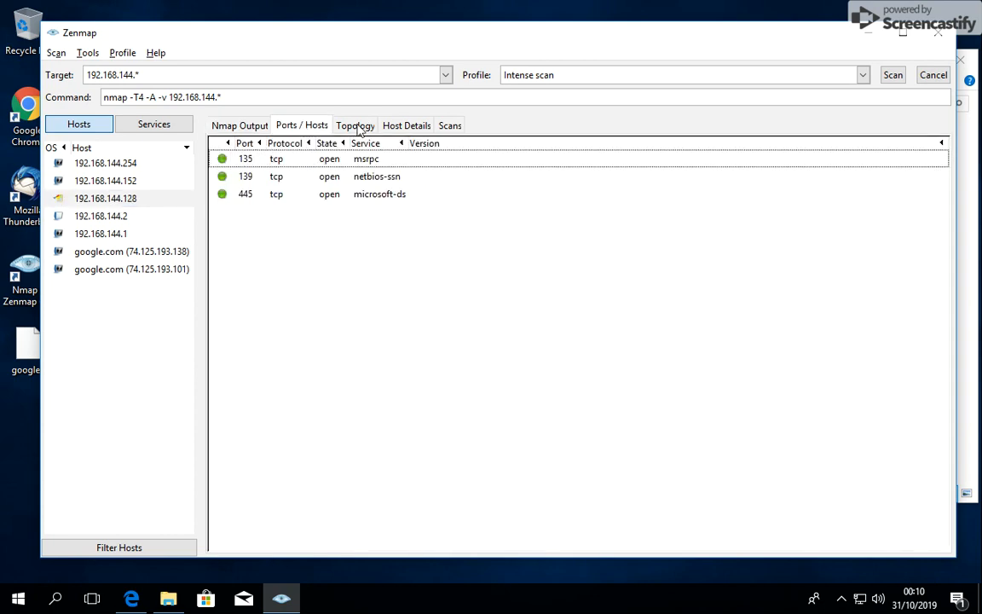
pyautogui.click(407, 126)
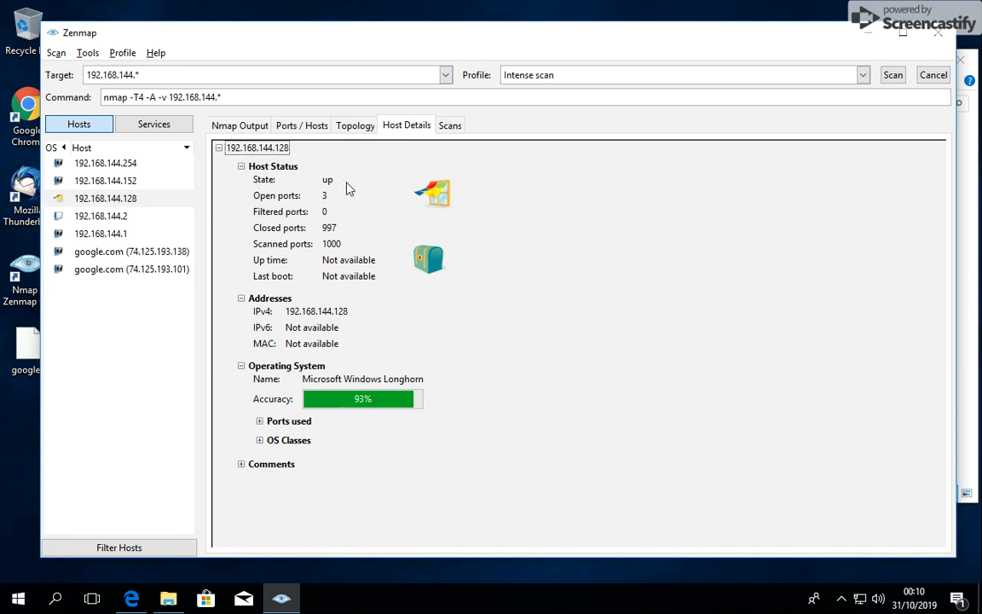
pyautogui.moveTo(413, 180)
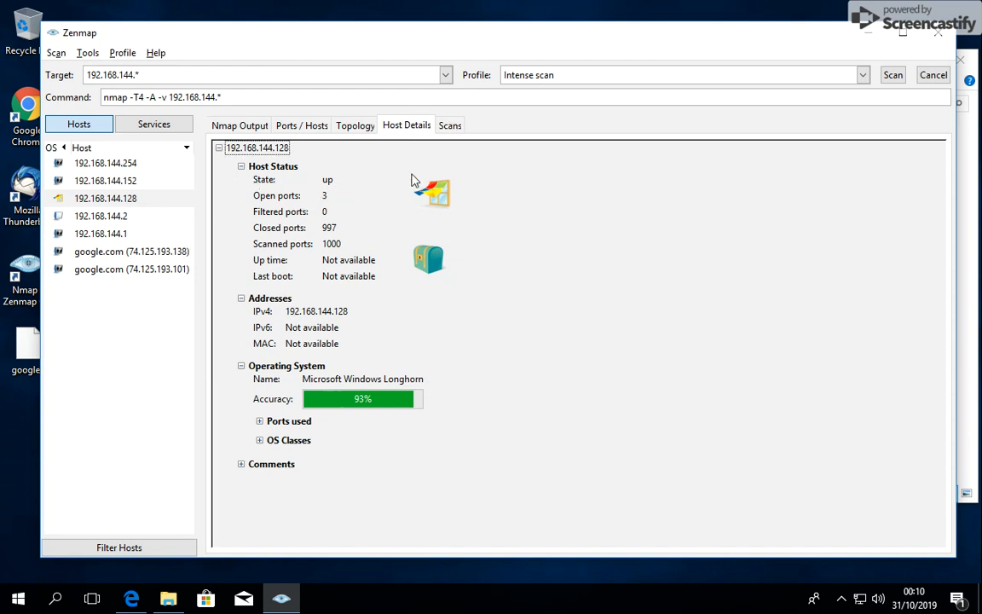
pyautogui.moveTo(512, 326)
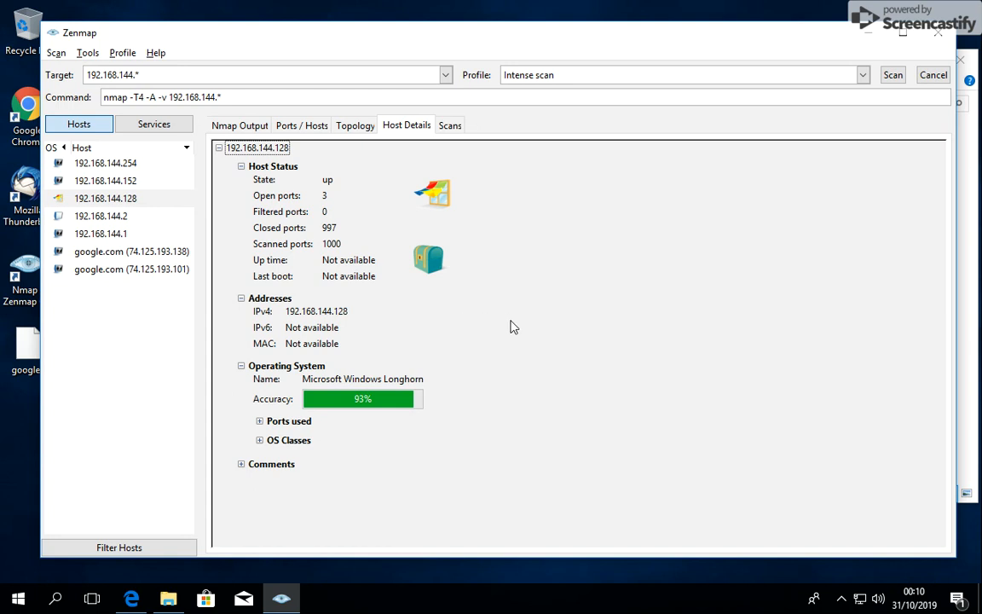
pyautogui.moveTo(493, 49)
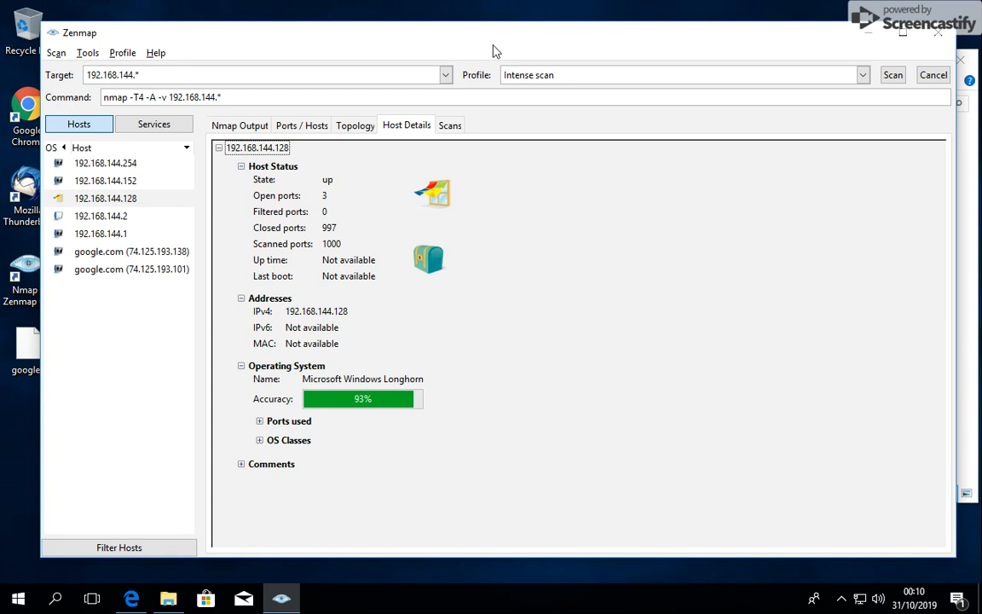
pyautogui.click(450, 126)
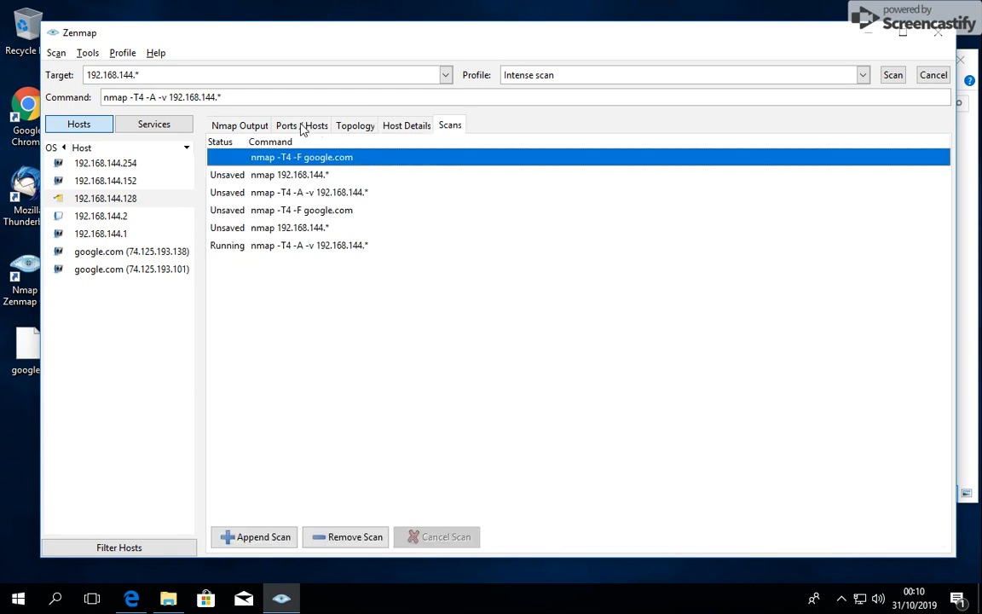
pyautogui.click(240, 125)
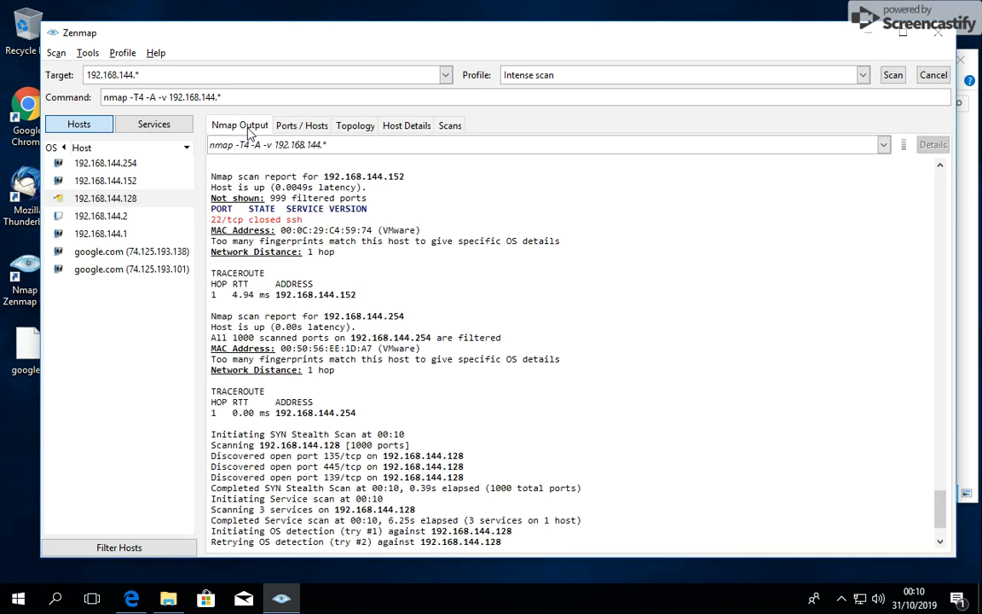
pyautogui.moveTo(126, 115)
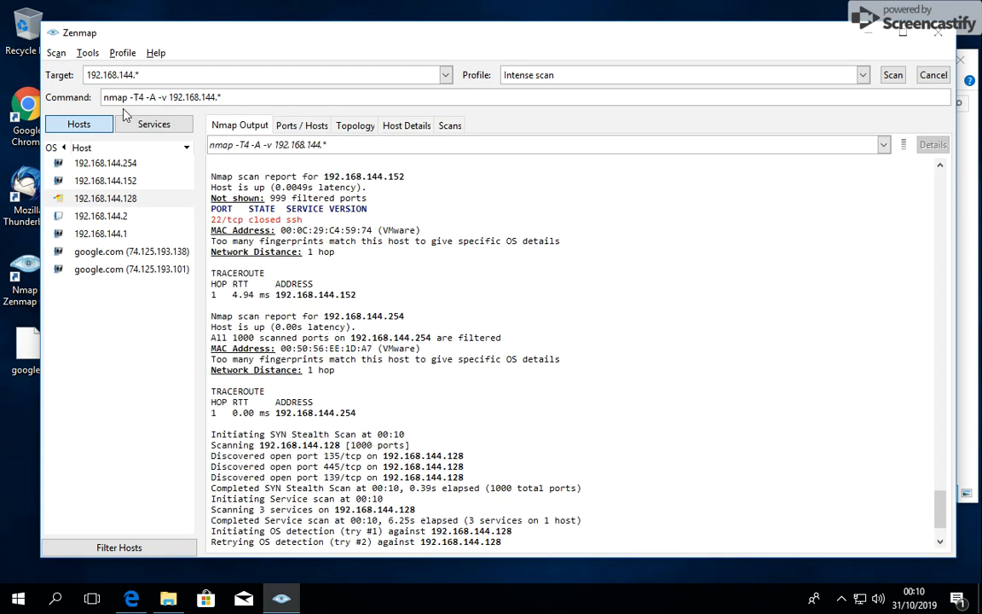
# Browse hosts offering https, ssh, netbios-ssn and microsoft-ds, then check Host Details and Nmap Output
pyautogui.click(153, 123)
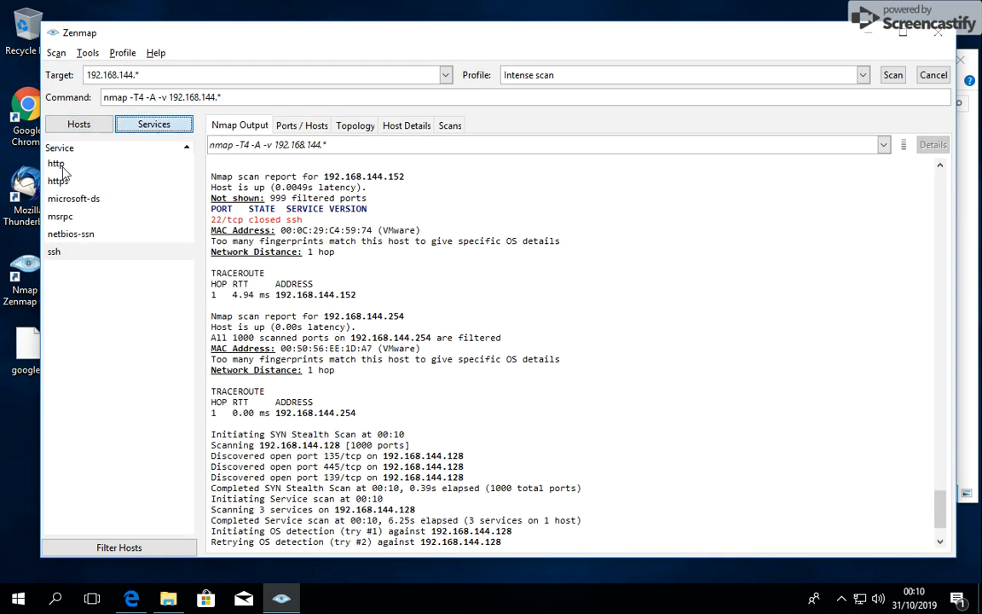
pyautogui.click(58, 181)
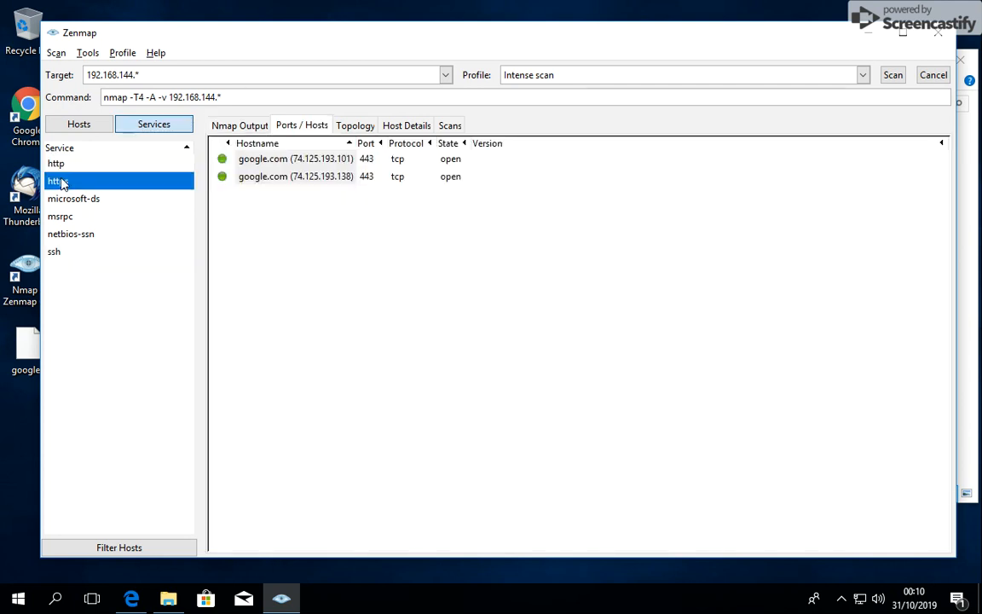
pyautogui.click(54, 250)
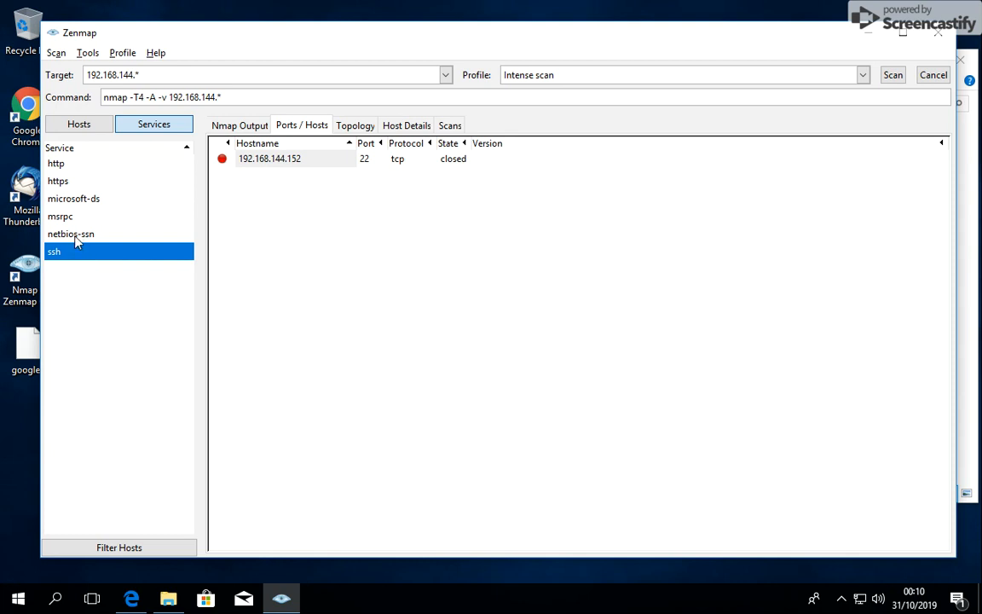
pyautogui.click(70, 234)
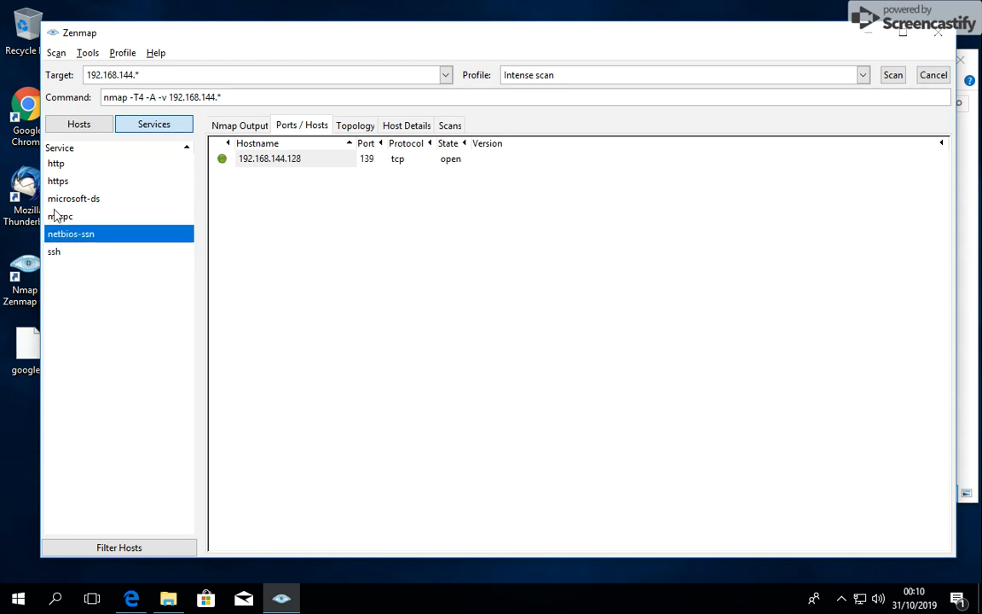
pyautogui.click(73, 198)
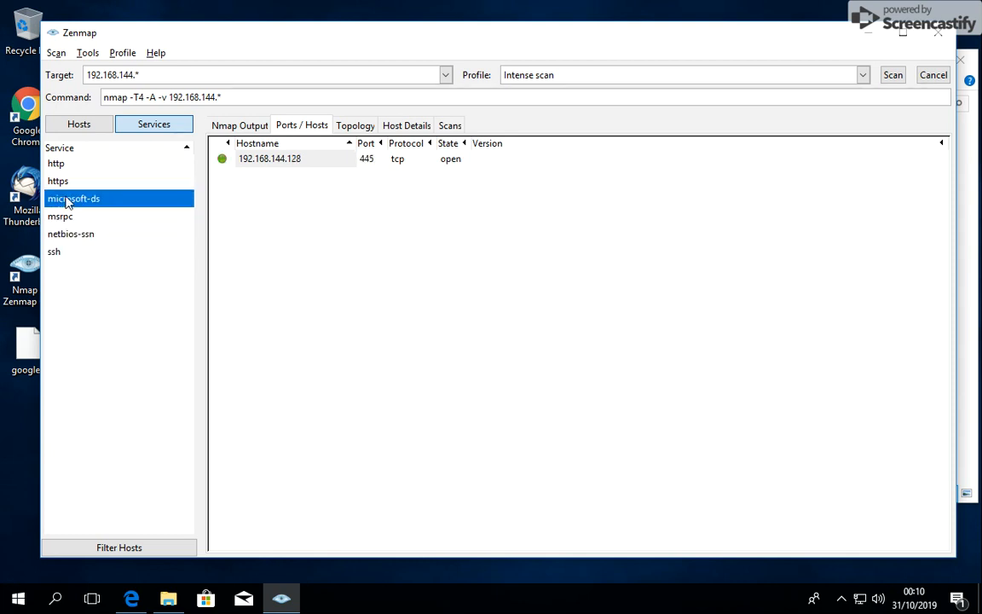
pyautogui.moveTo(367, 137)
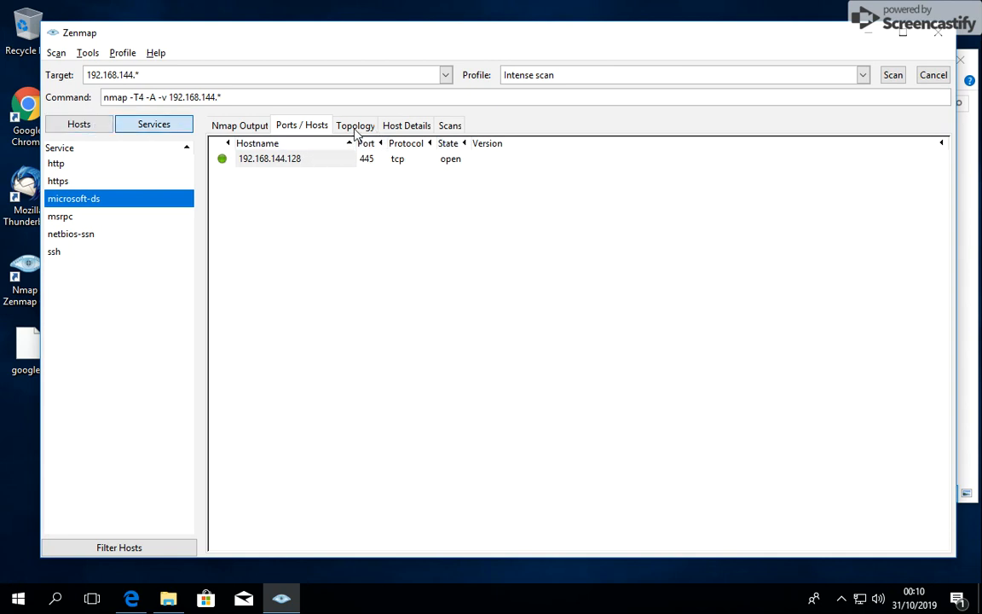
pyautogui.click(407, 125)
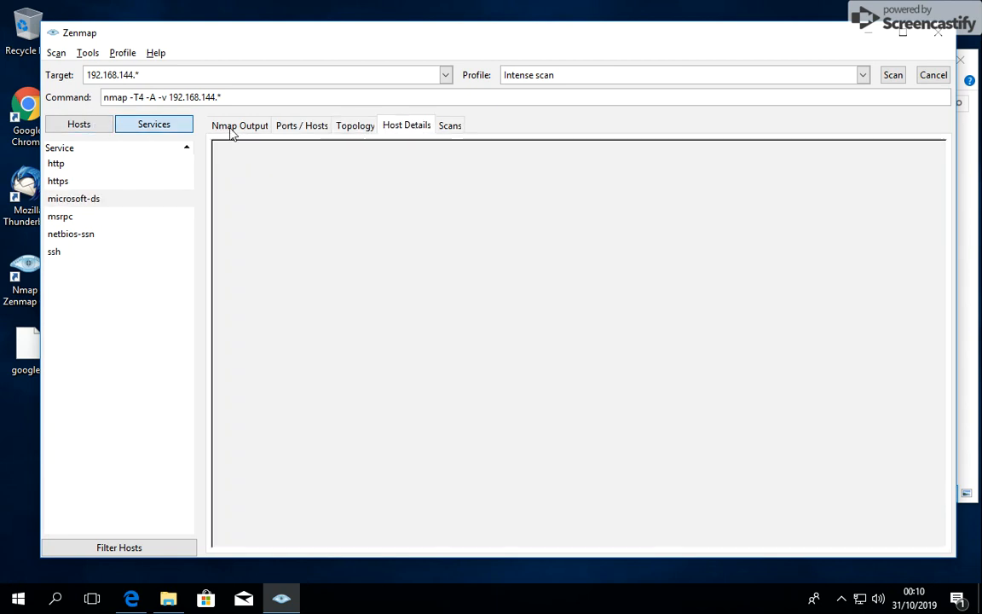
pyautogui.click(240, 125)
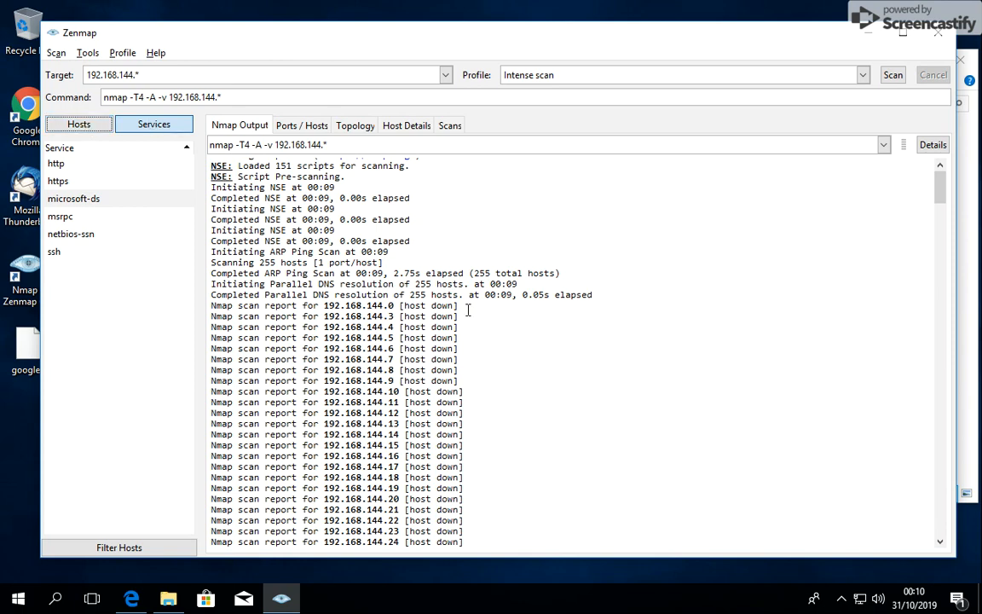
pyautogui.scroll(-3)
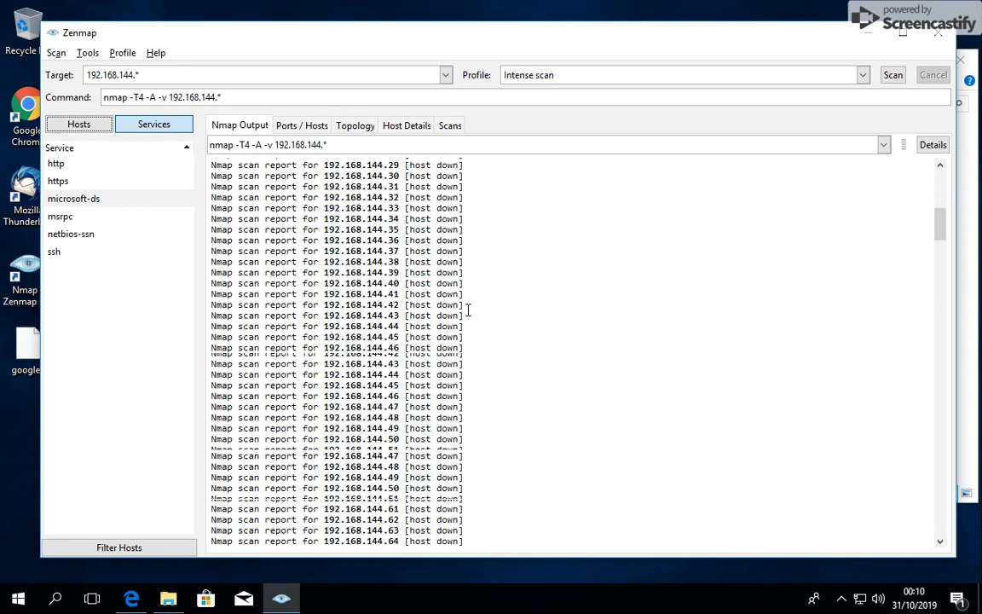
pyautogui.scroll(-3)
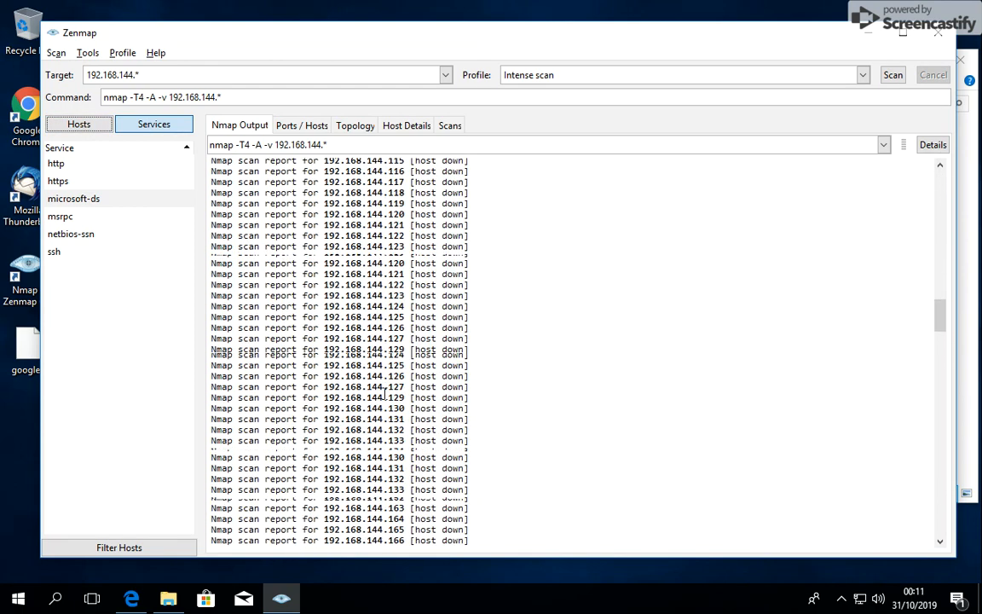
pyautogui.scroll(-3)
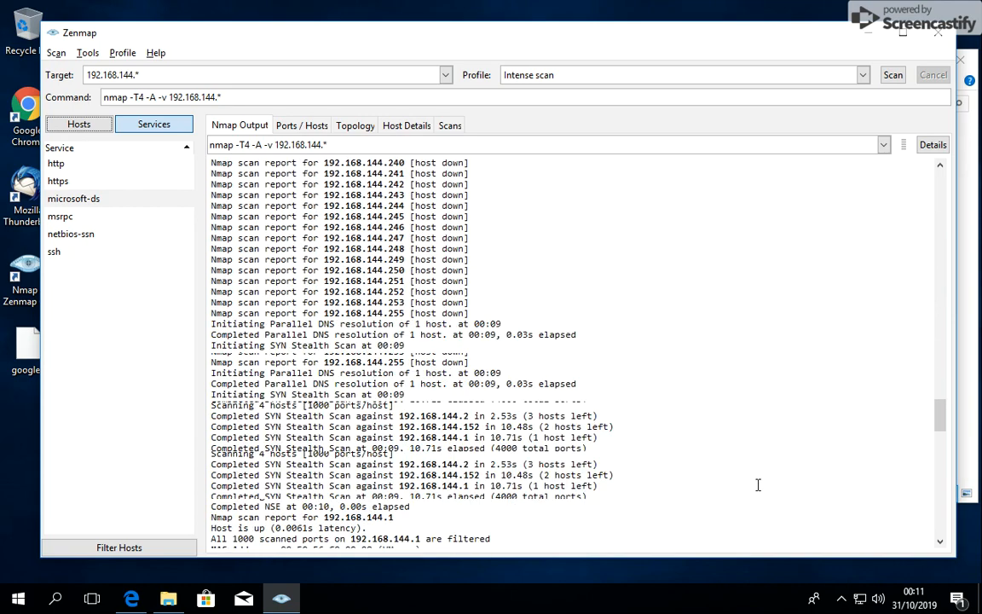
pyautogui.scroll(-3)
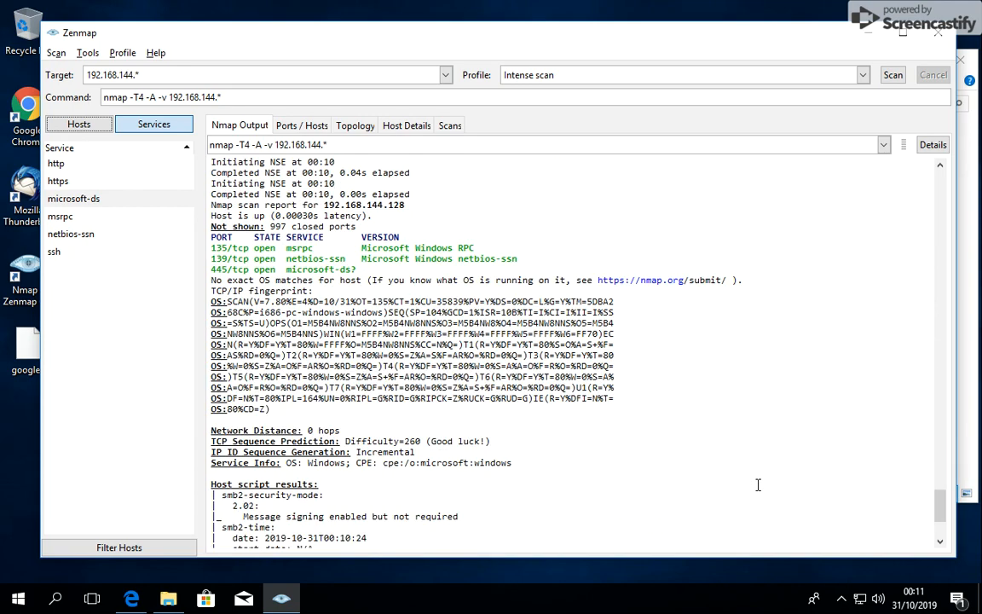
pyautogui.scroll(-3)
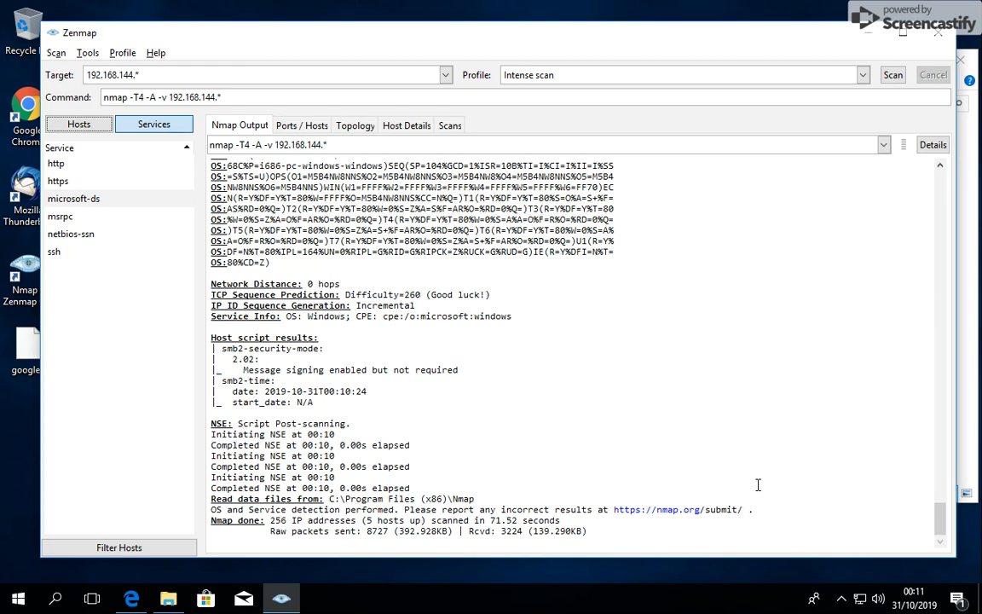
pyautogui.moveTo(624, 461)
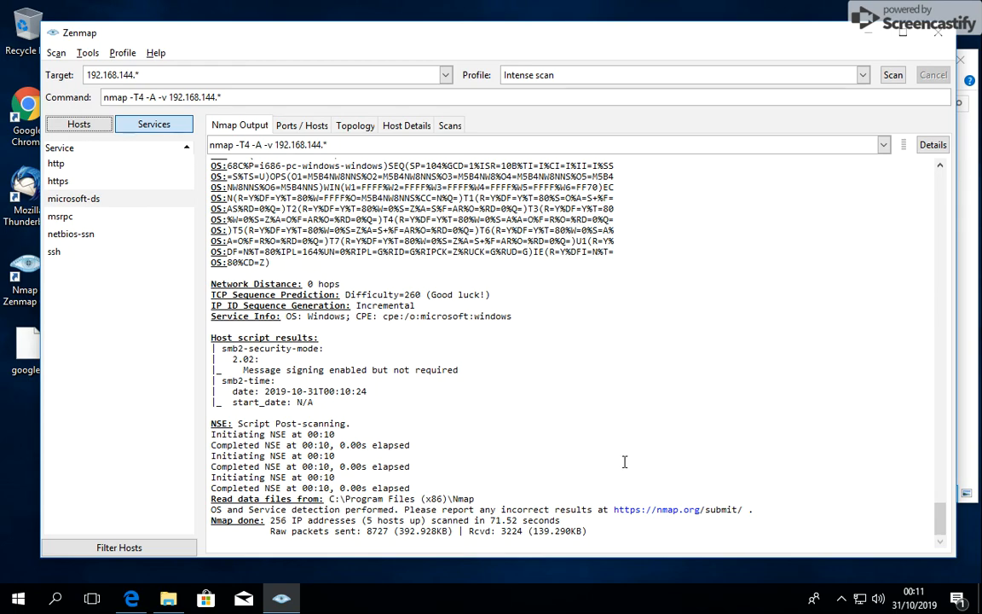
pyautogui.scroll(3)
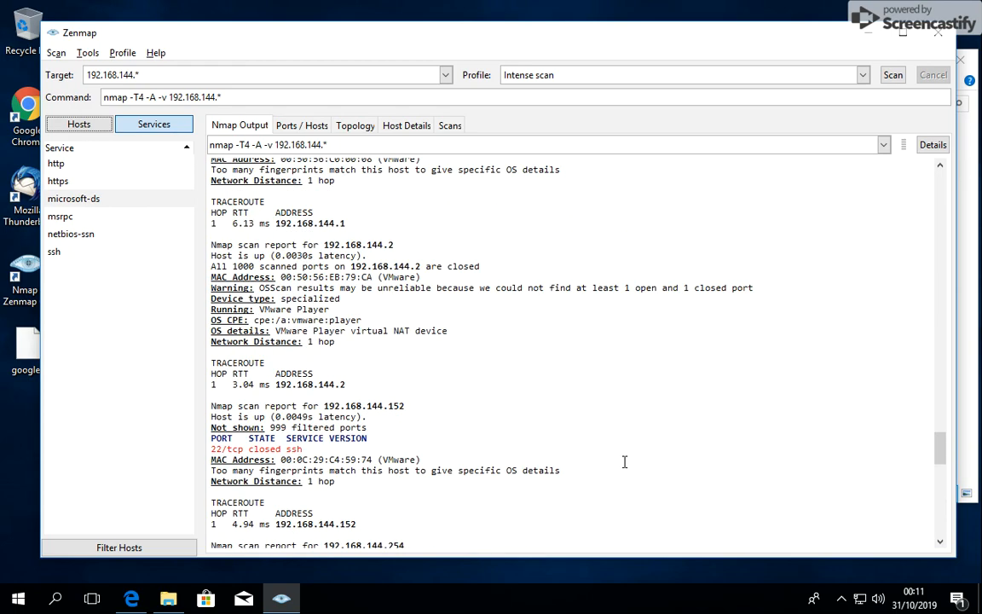
pyautogui.scroll(-3)
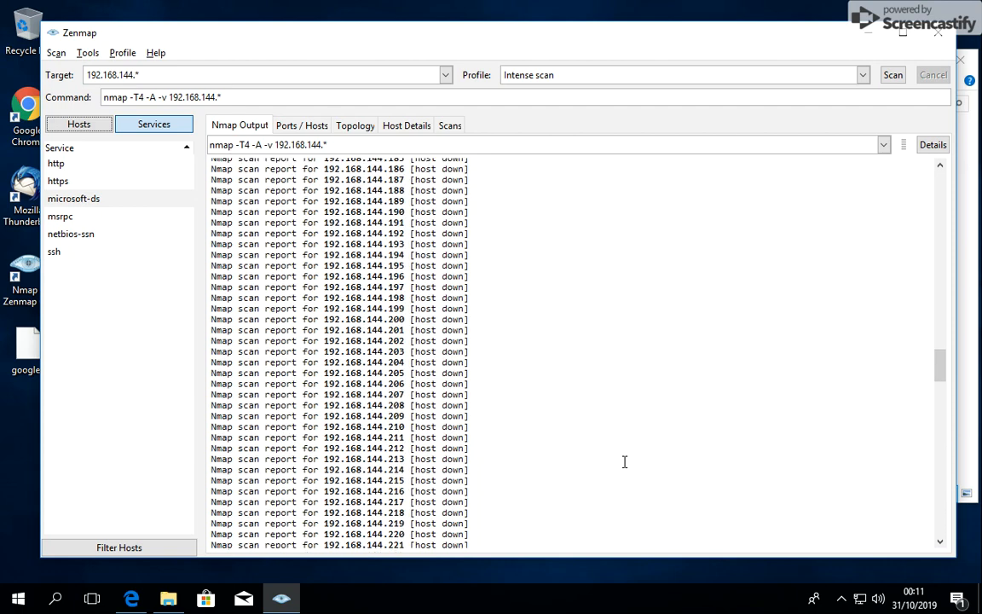
pyautogui.scroll(3)
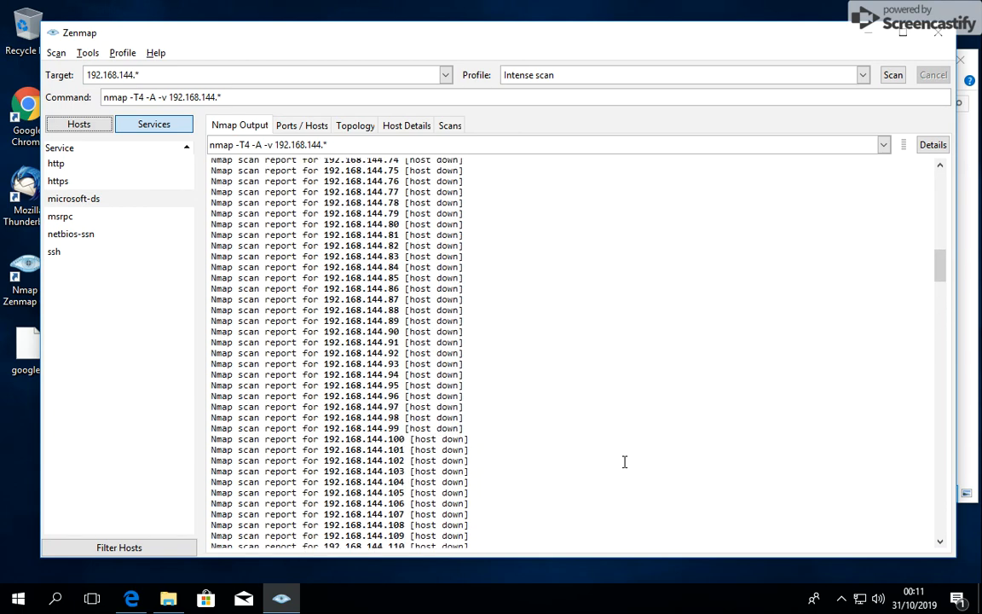
pyautogui.scroll(3)
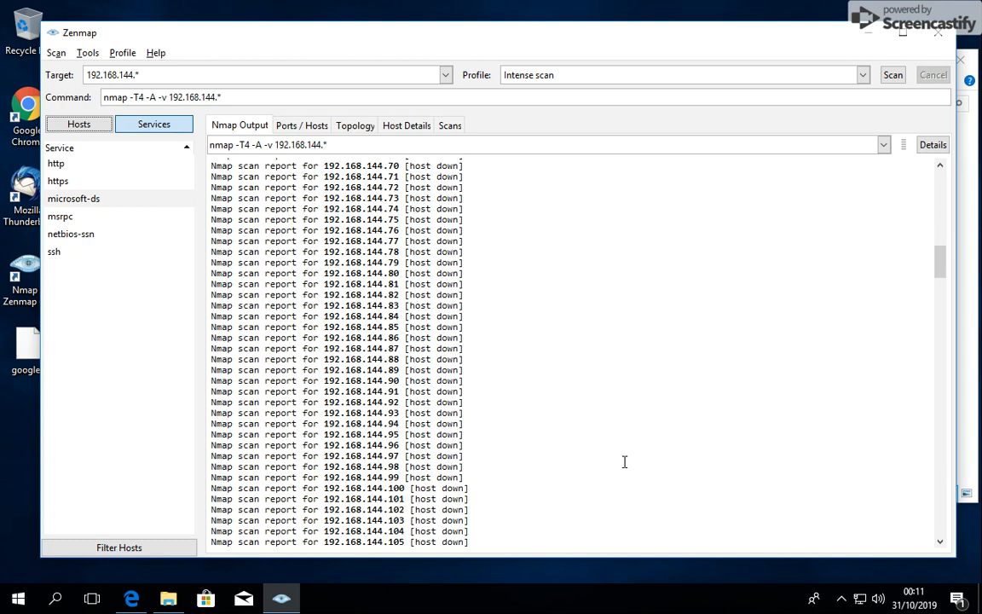
pyautogui.moveTo(961, 243)
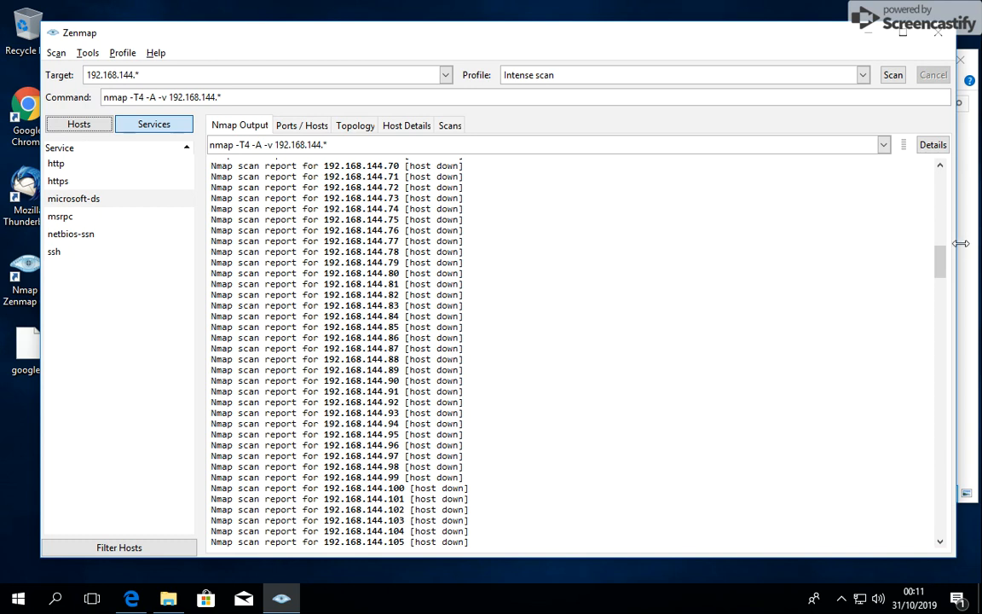
pyautogui.scroll(3)
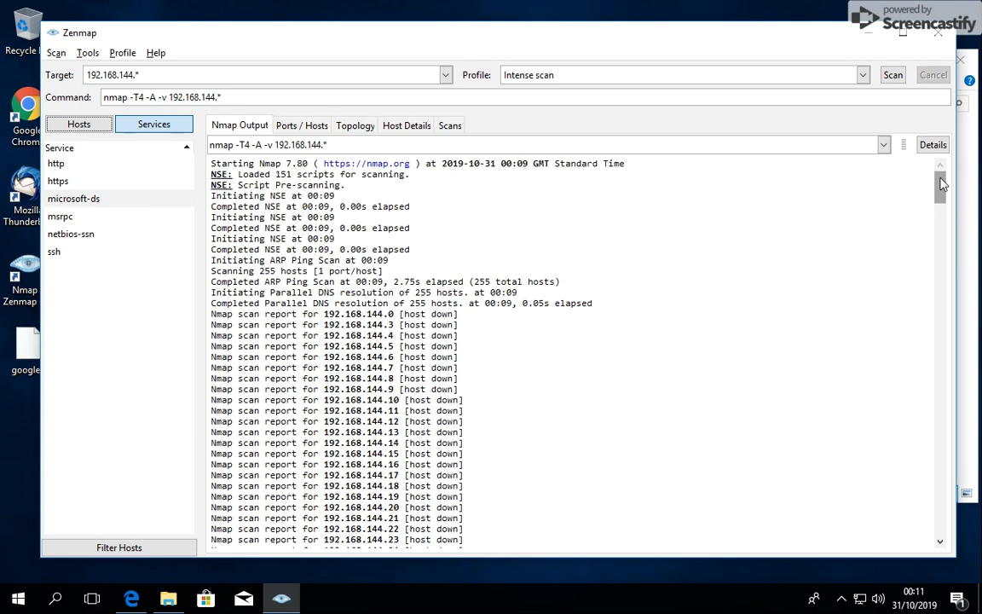